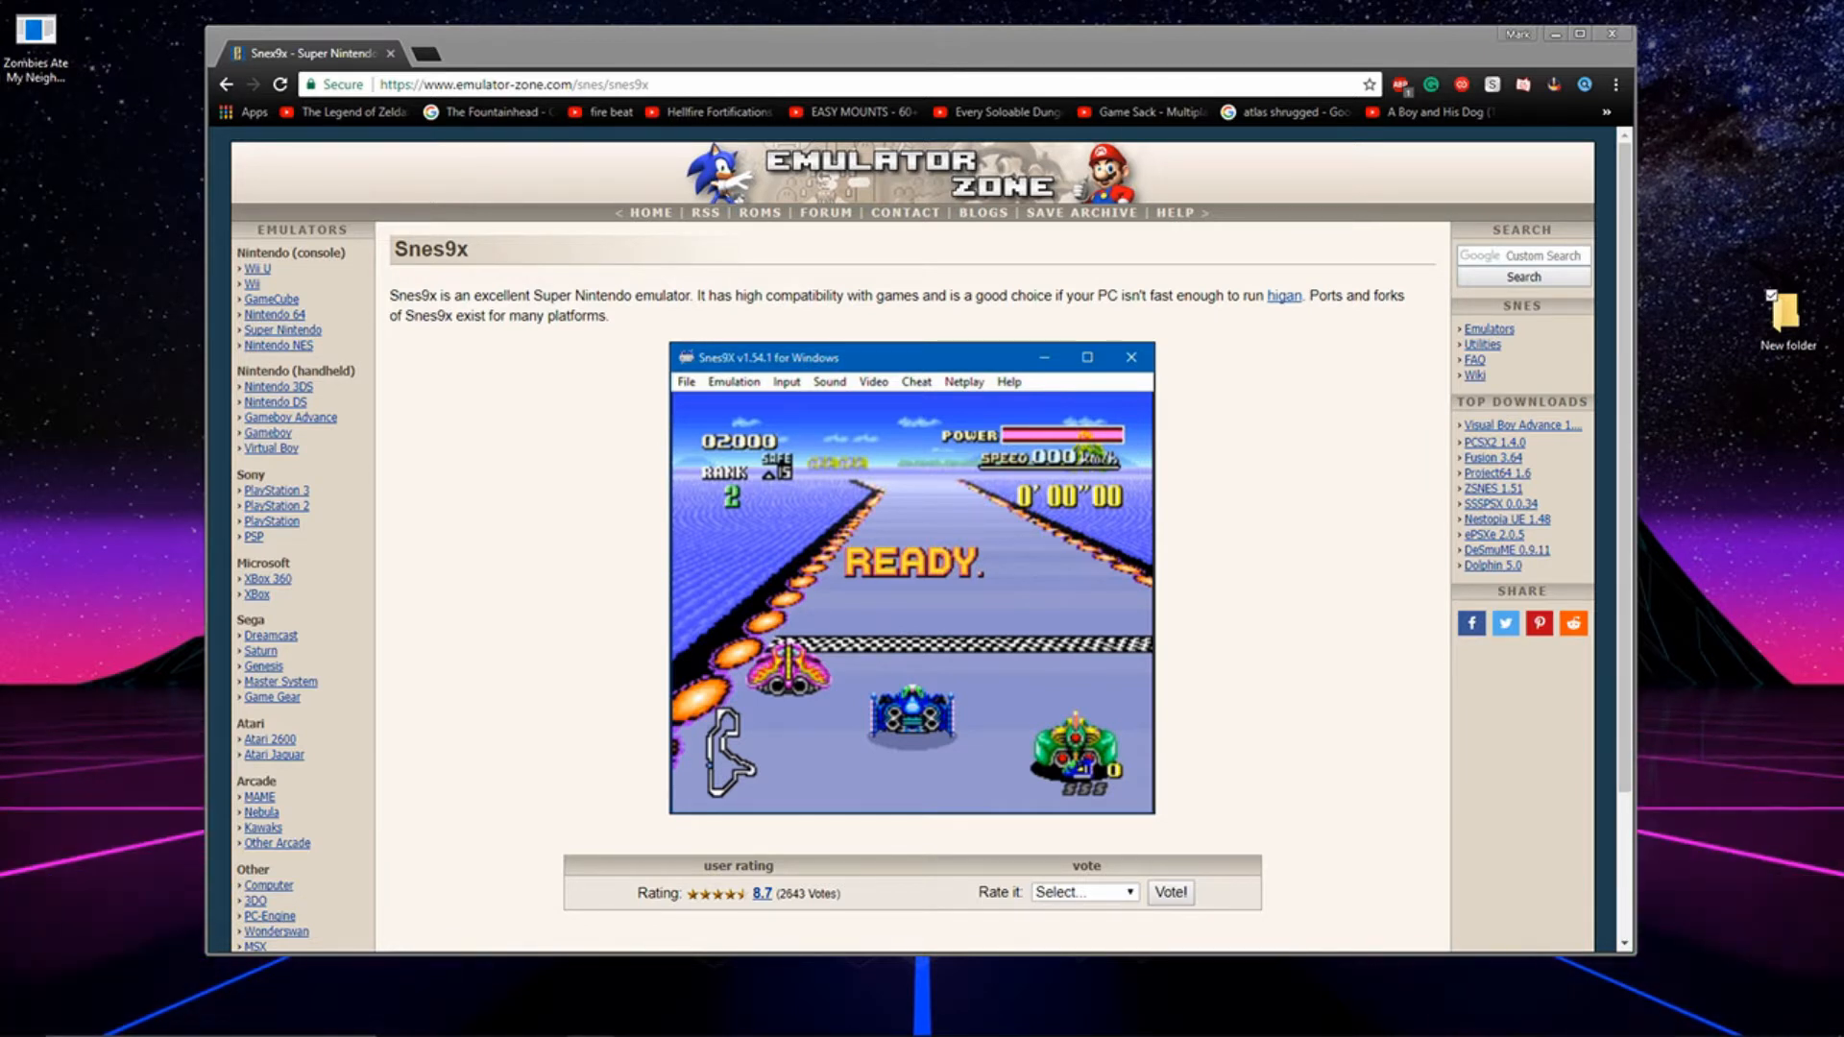
mouse_move(1762, 126)
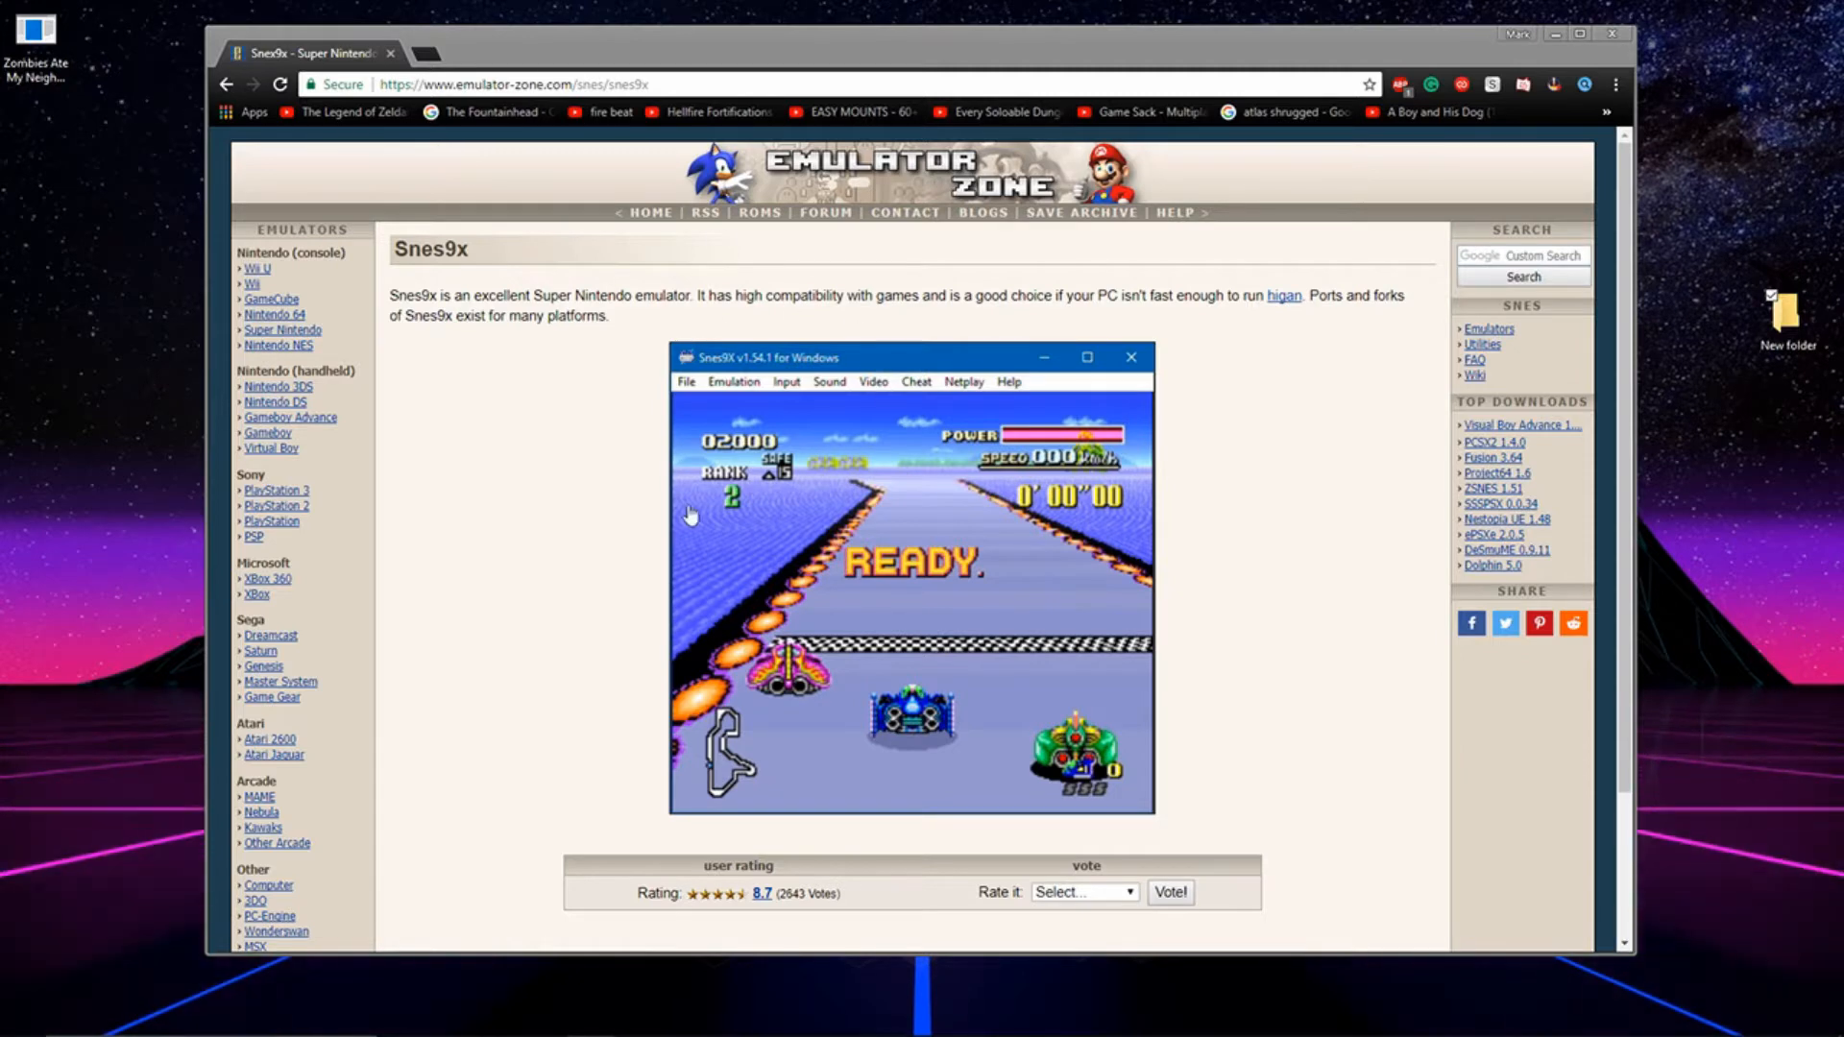
- Download Snes9x (x32) 1.55 from Emulator Zone and save the zip to the desktop
scroll(down, 3)
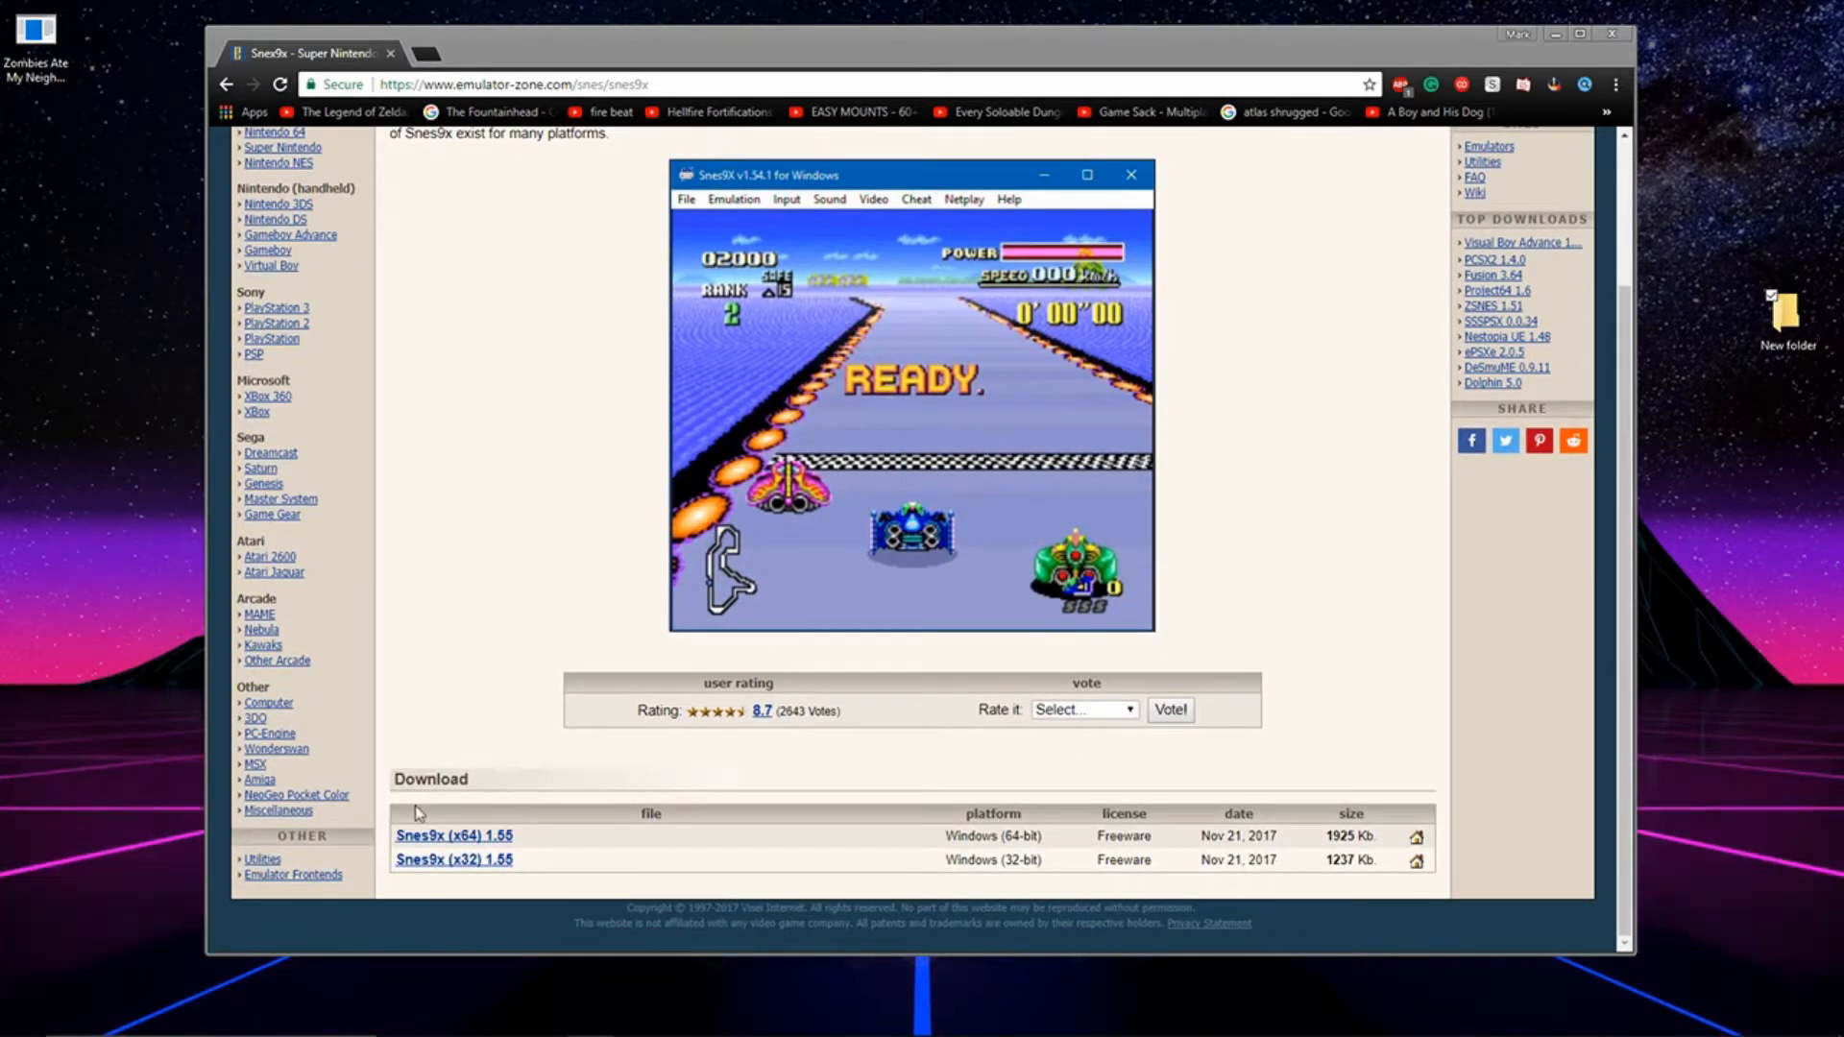
mouse_move(470, 850)
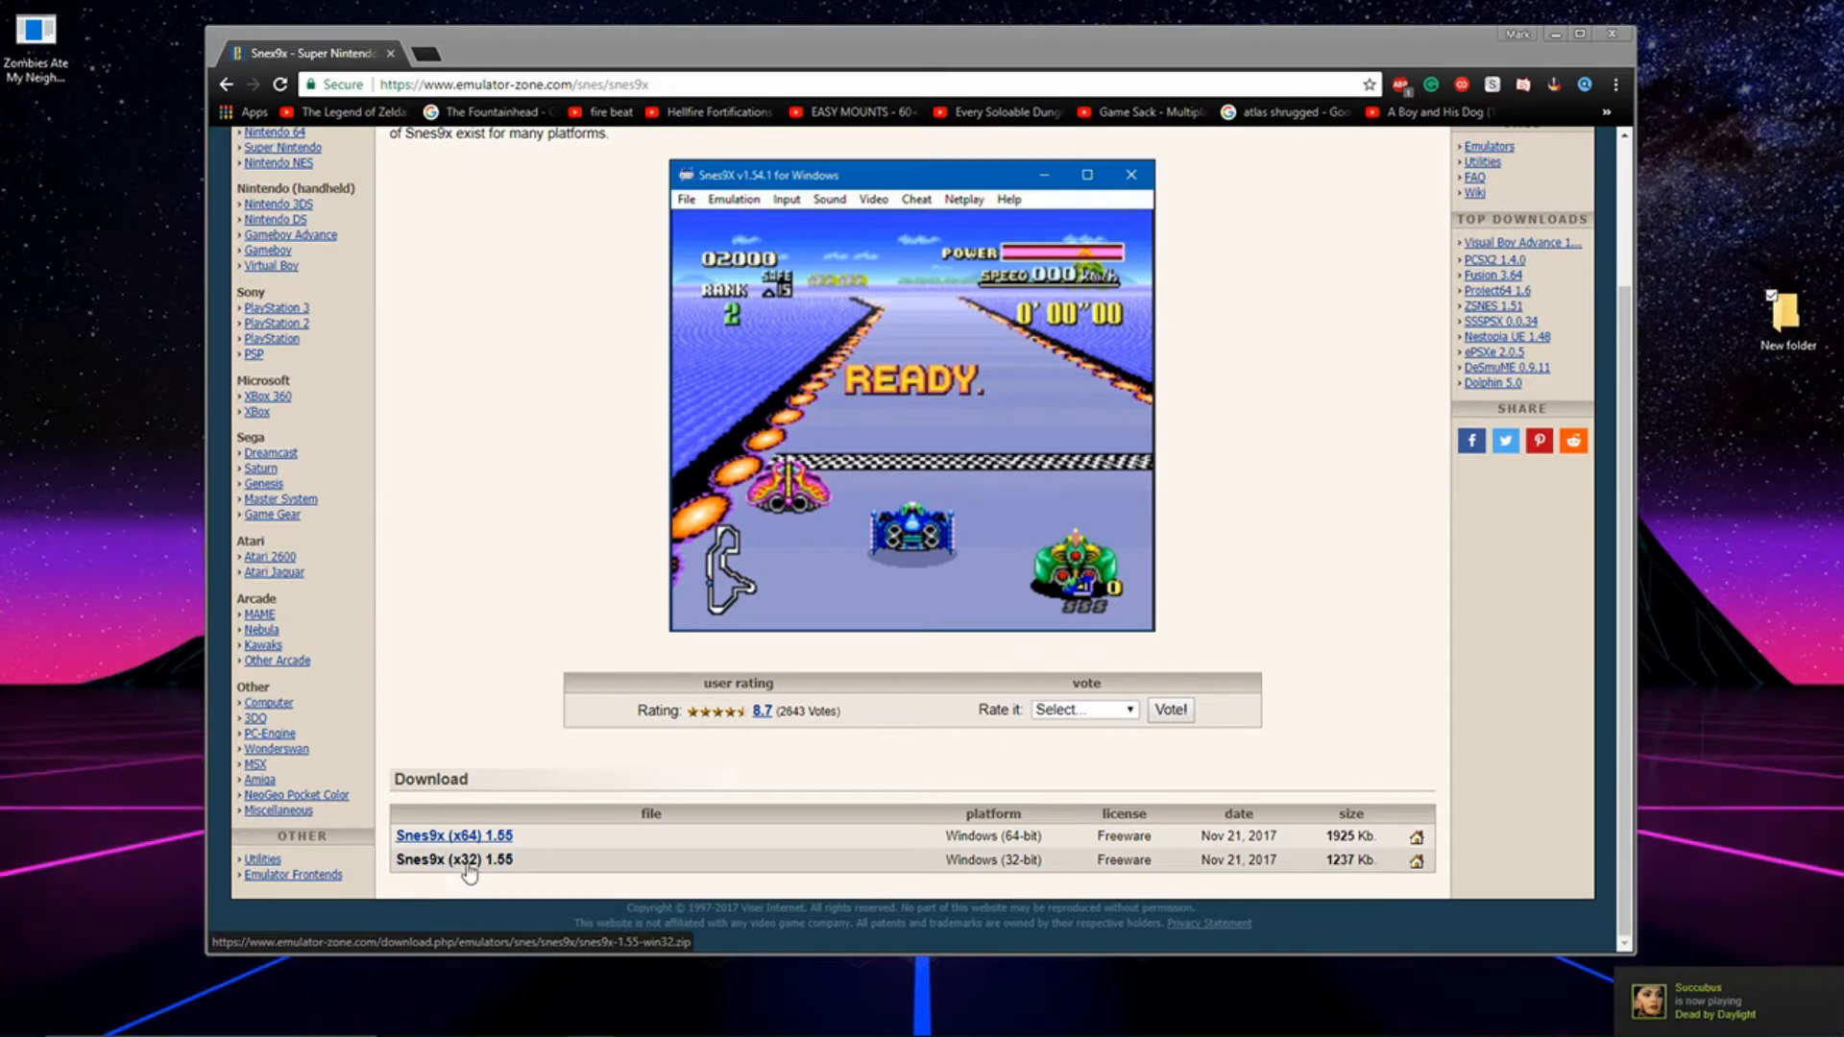
click(453, 859)
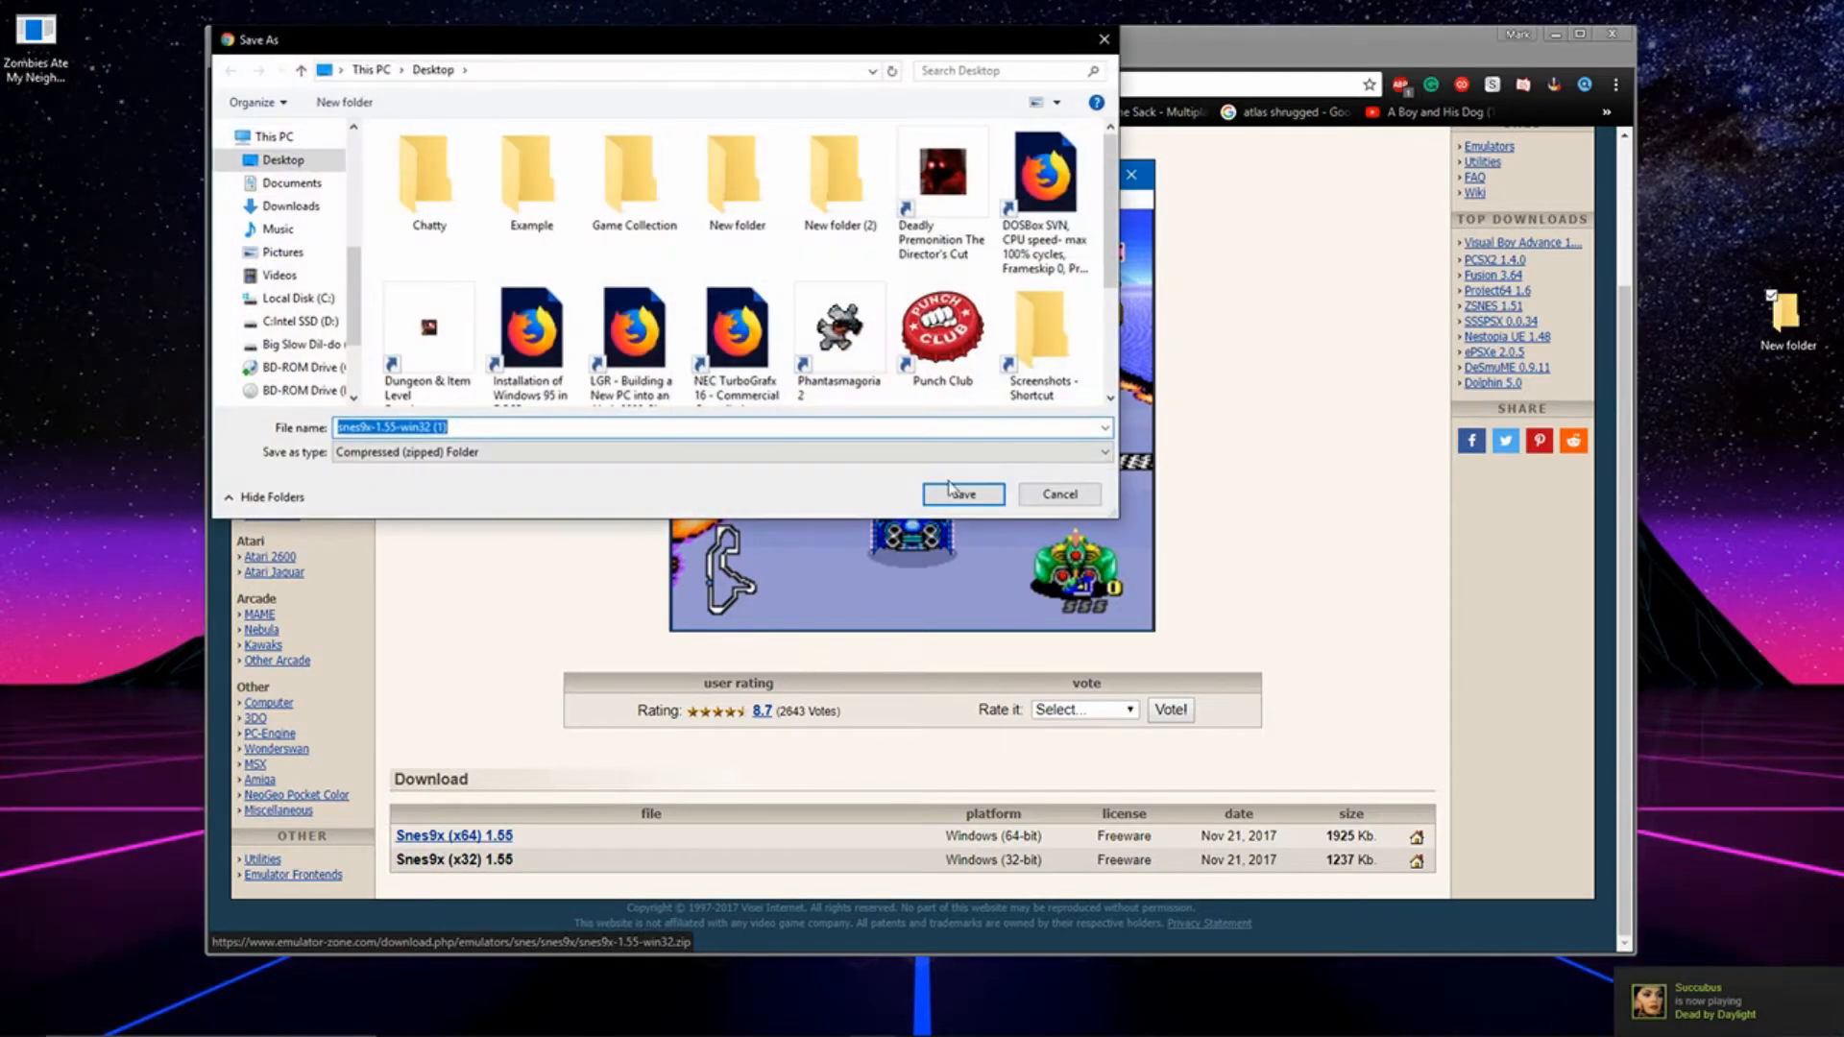
click(961, 493)
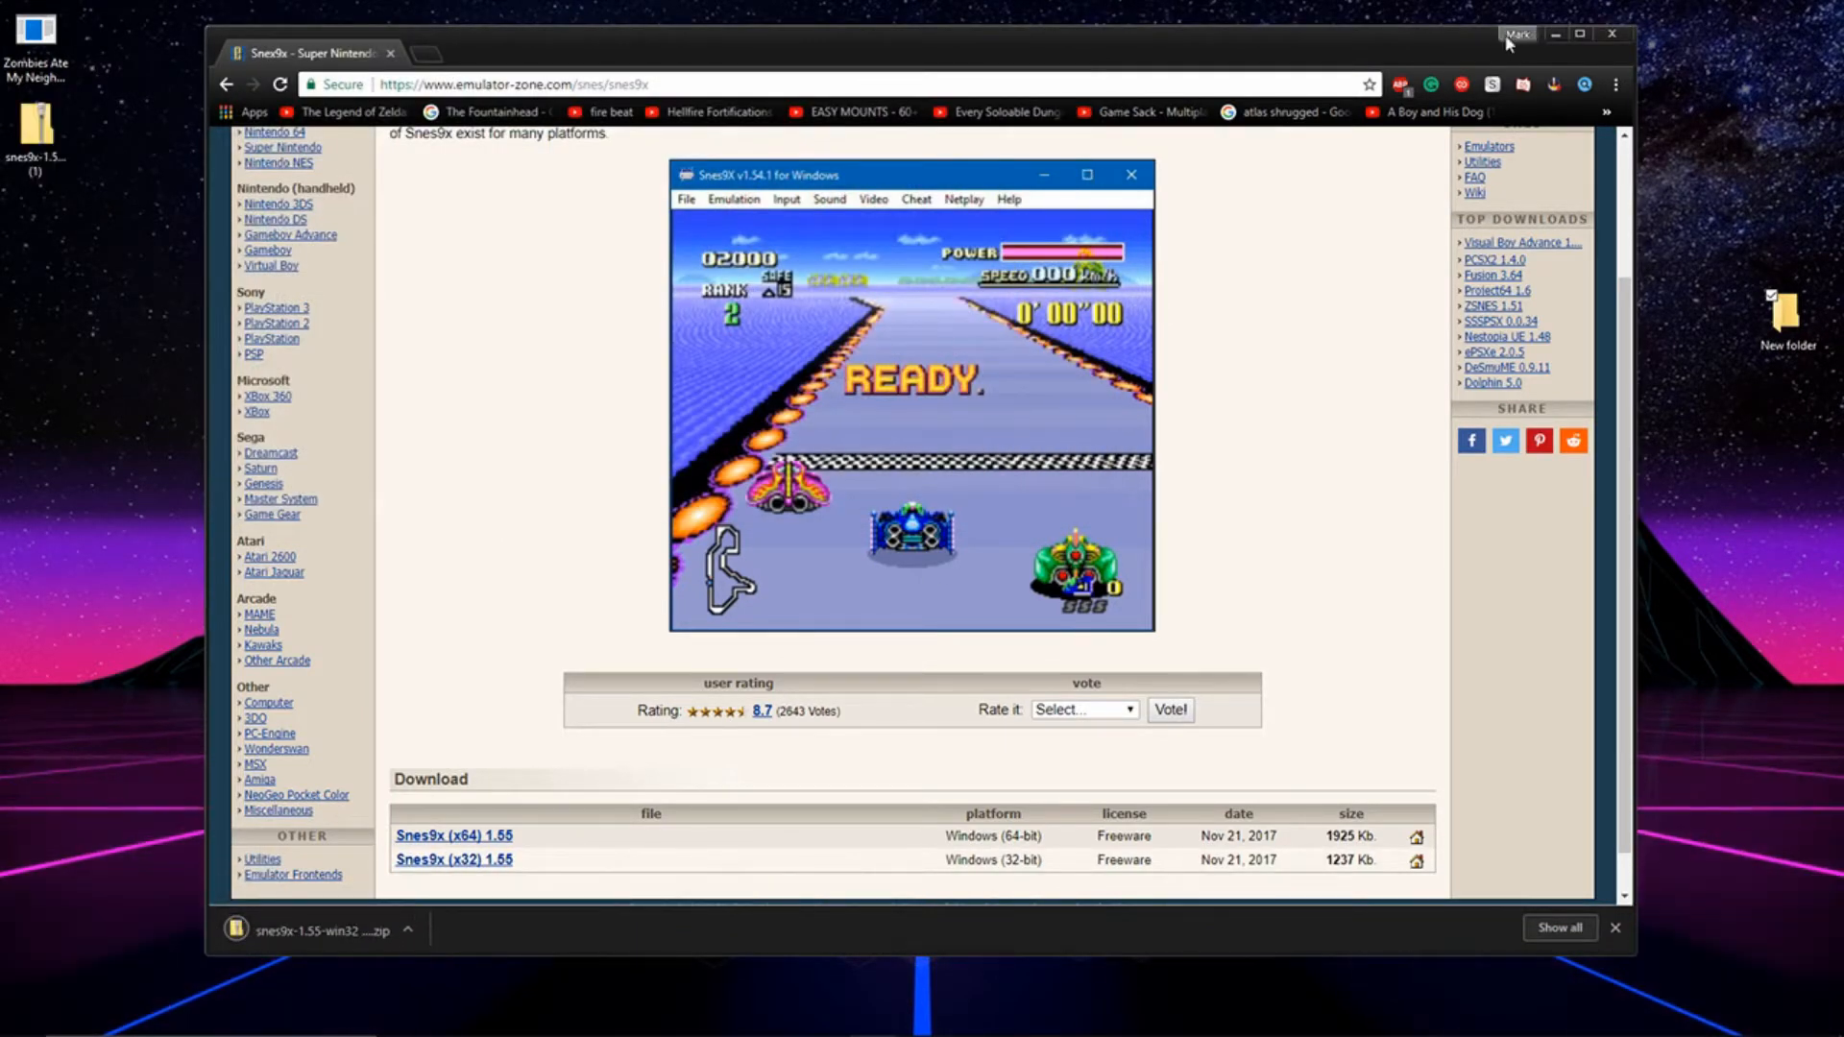
- Minimize Chrome and open New folder from the desktop
click(1609, 33)
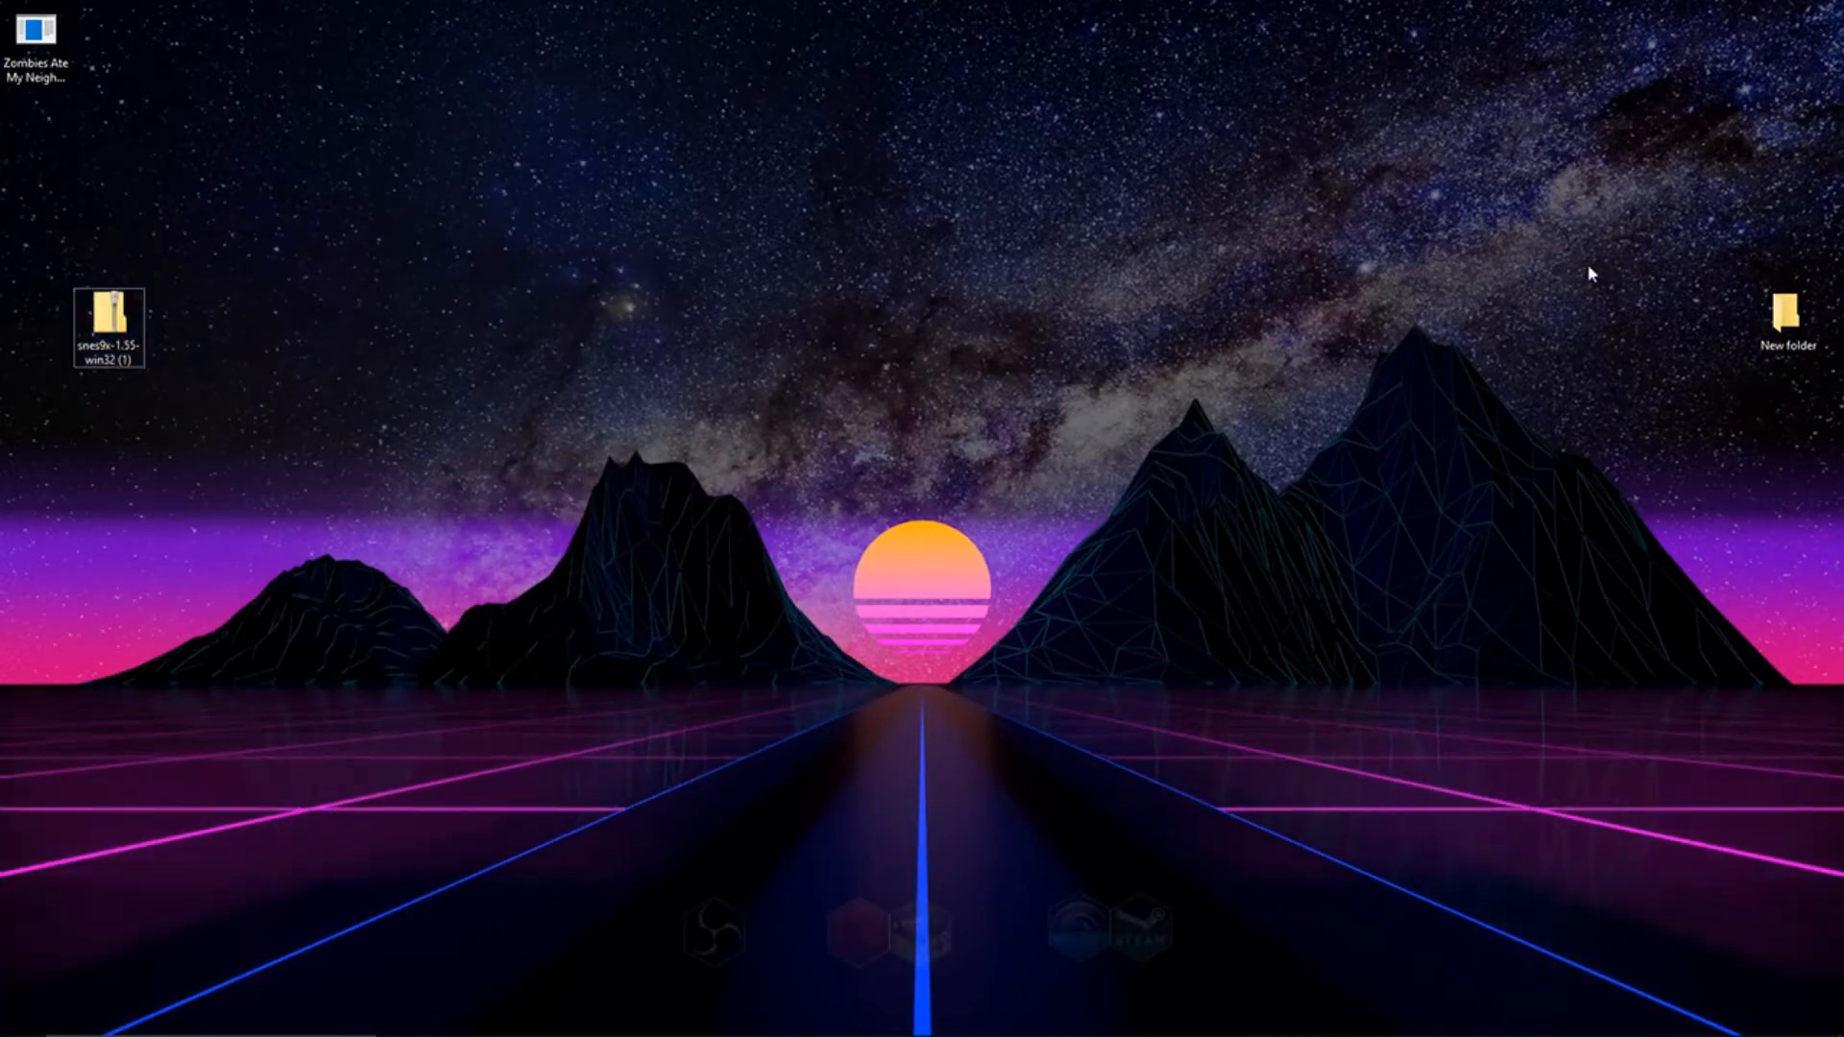
drag(1788, 311, 912, 311)
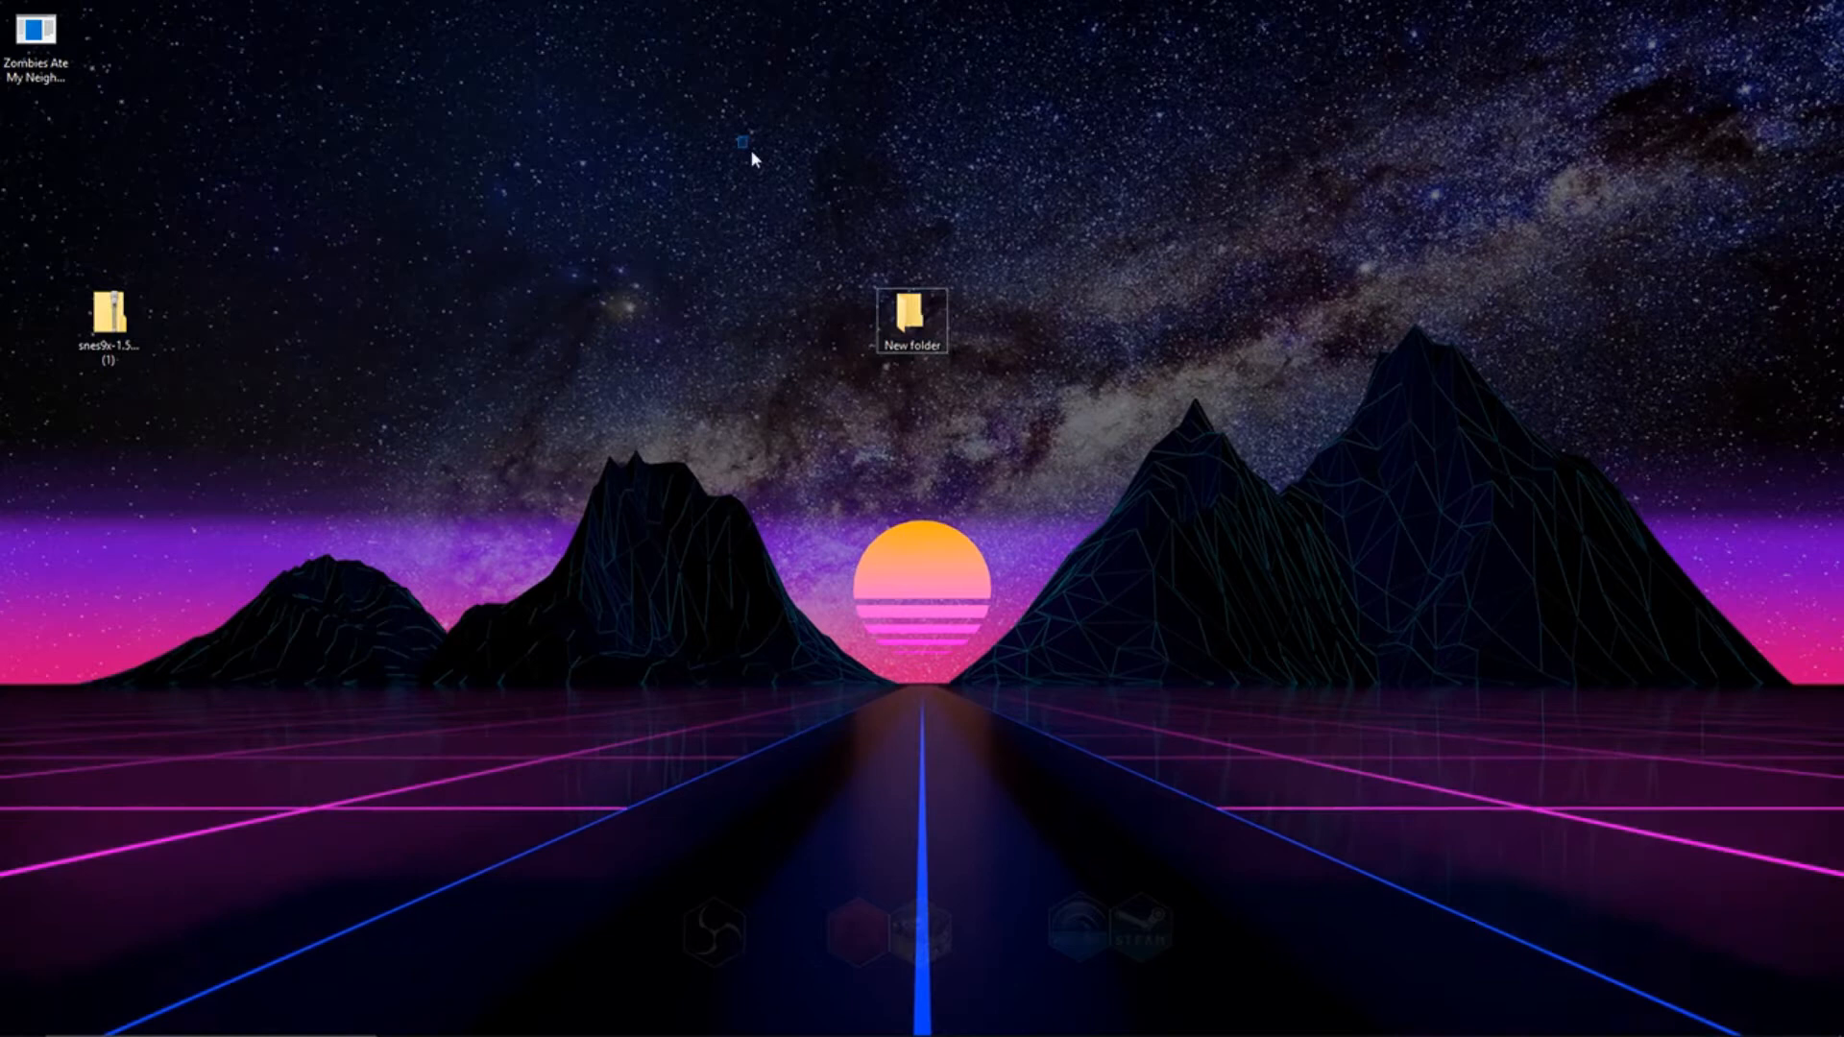
double_click(911, 314)
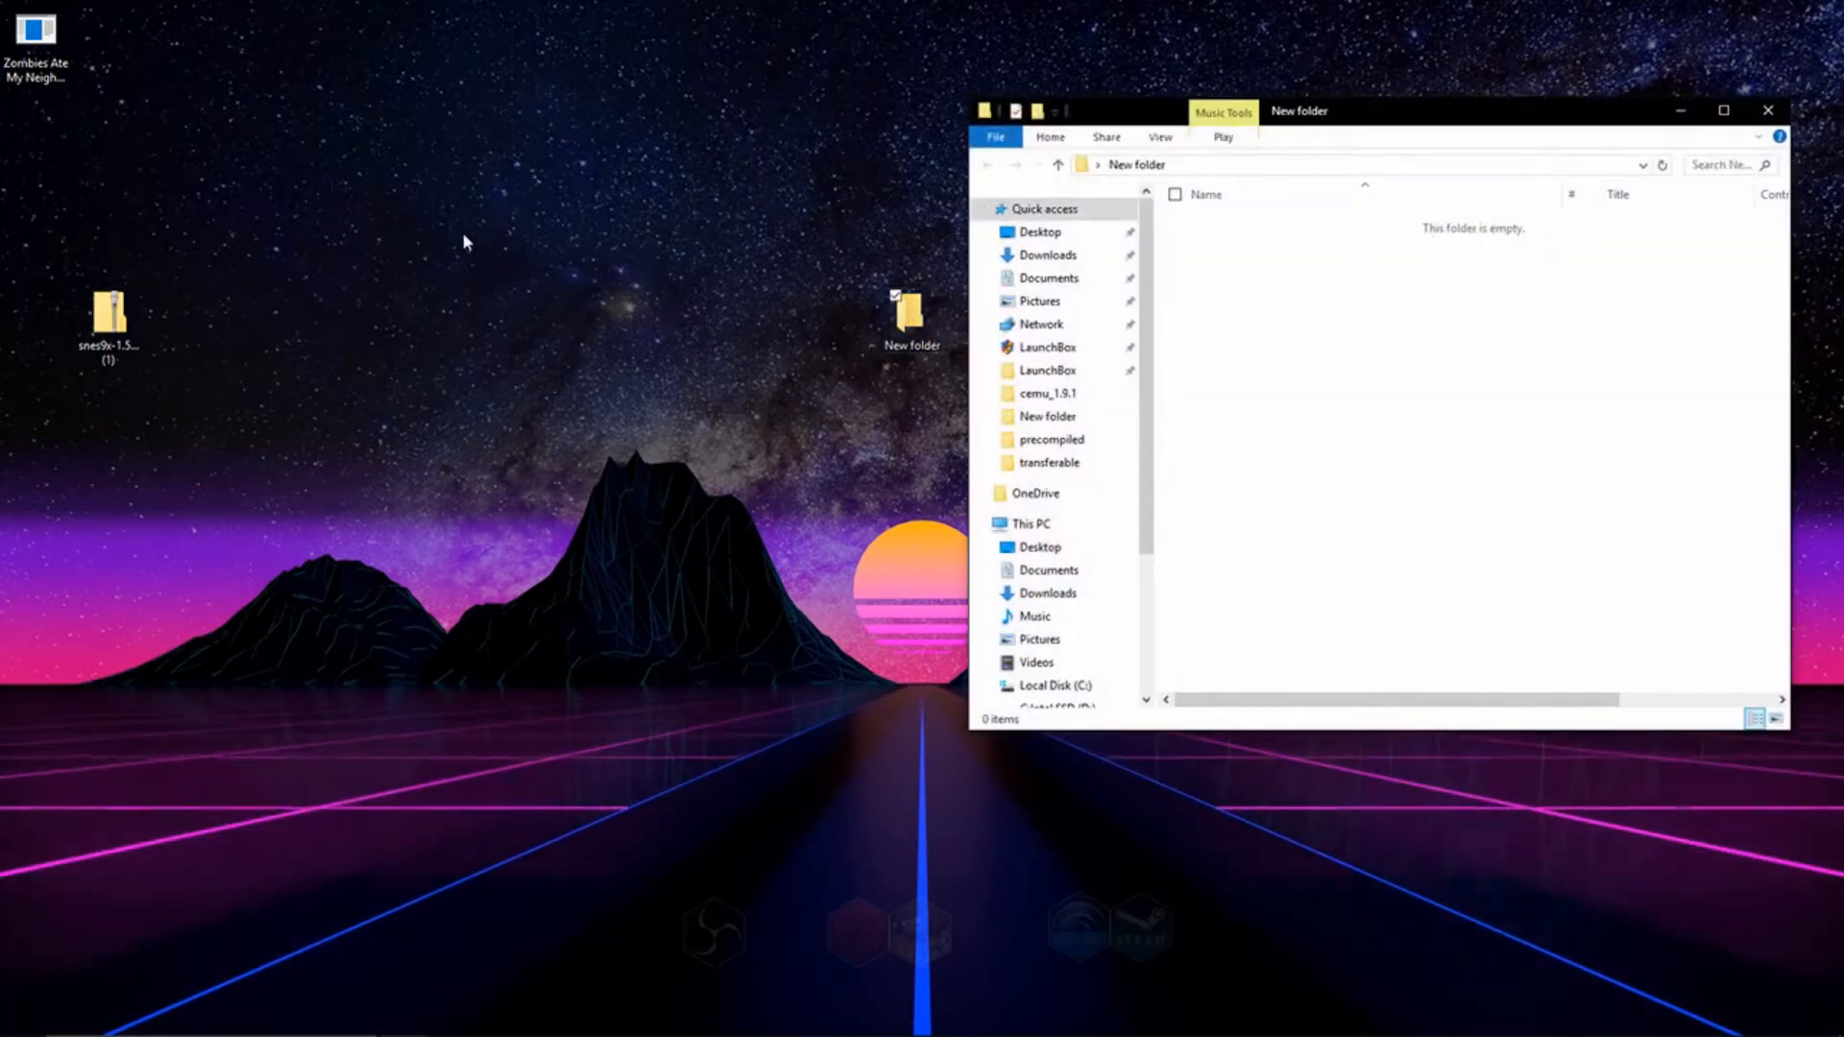
- Open the Snes9x zip, copy its five files into New folder, and close it
click(108, 315)
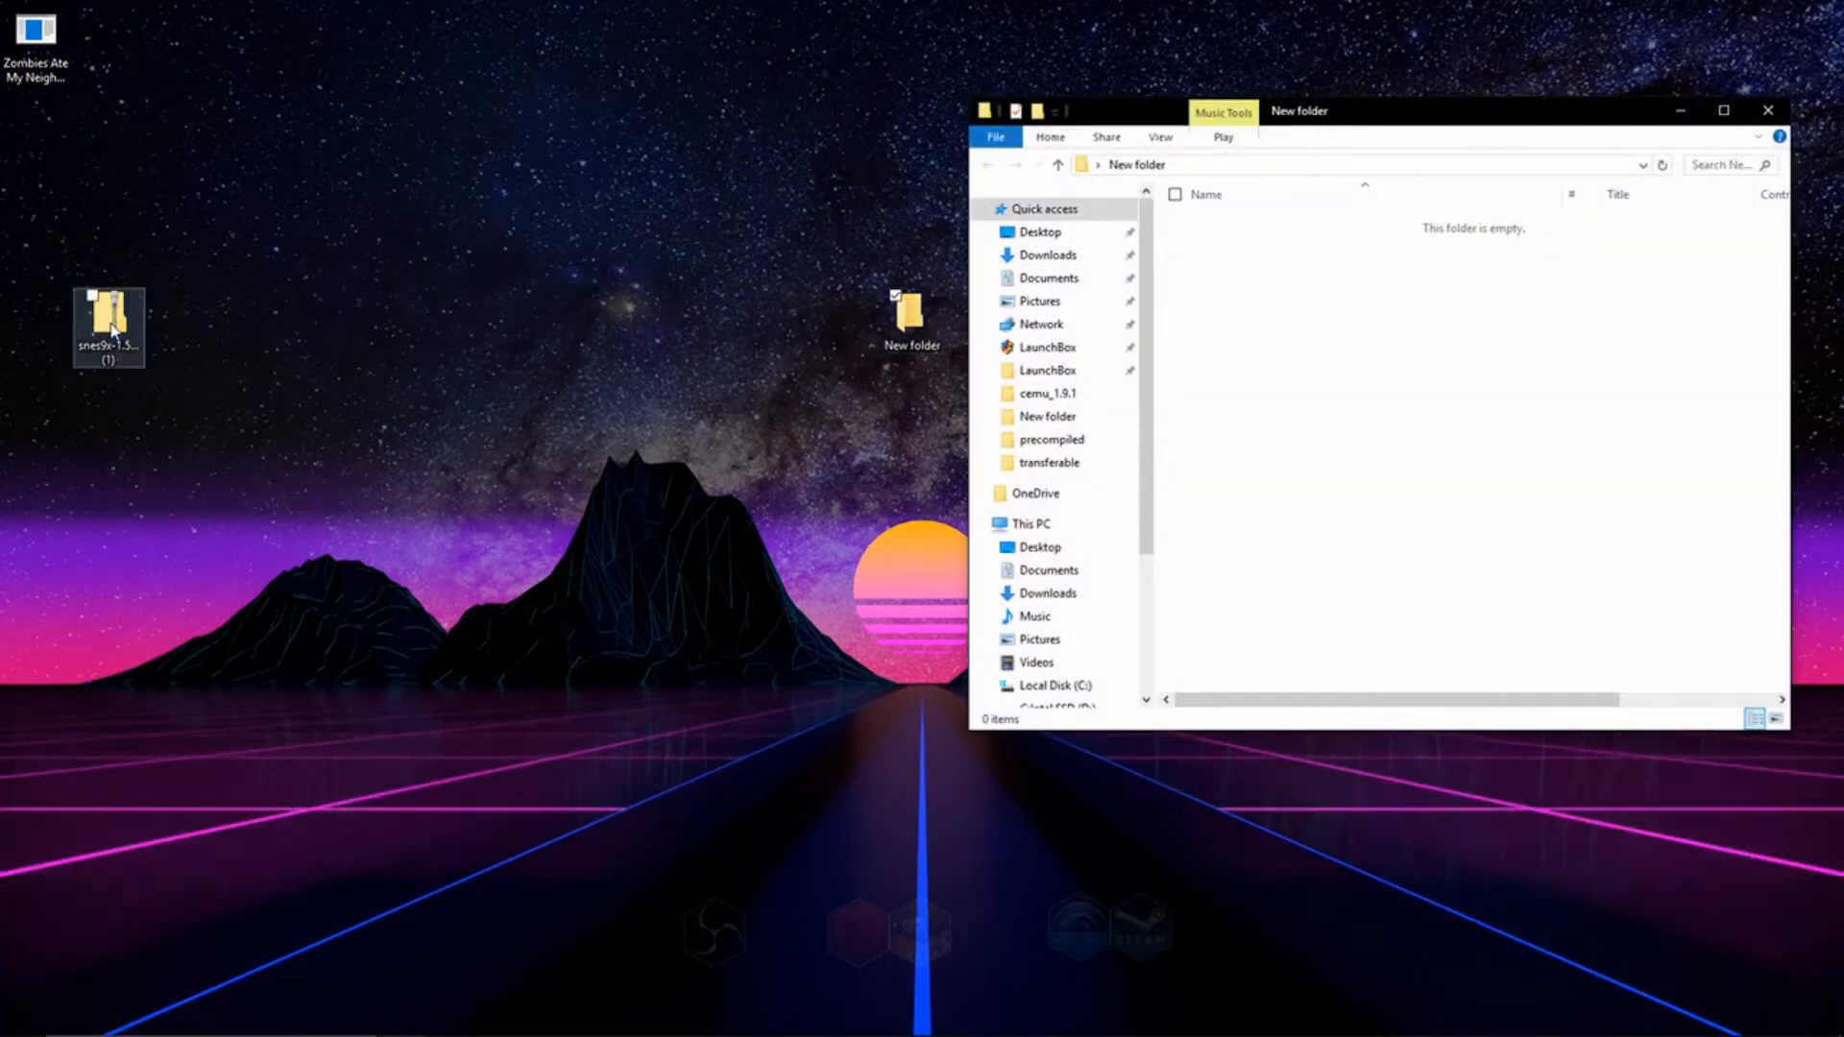
double_click(109, 320)
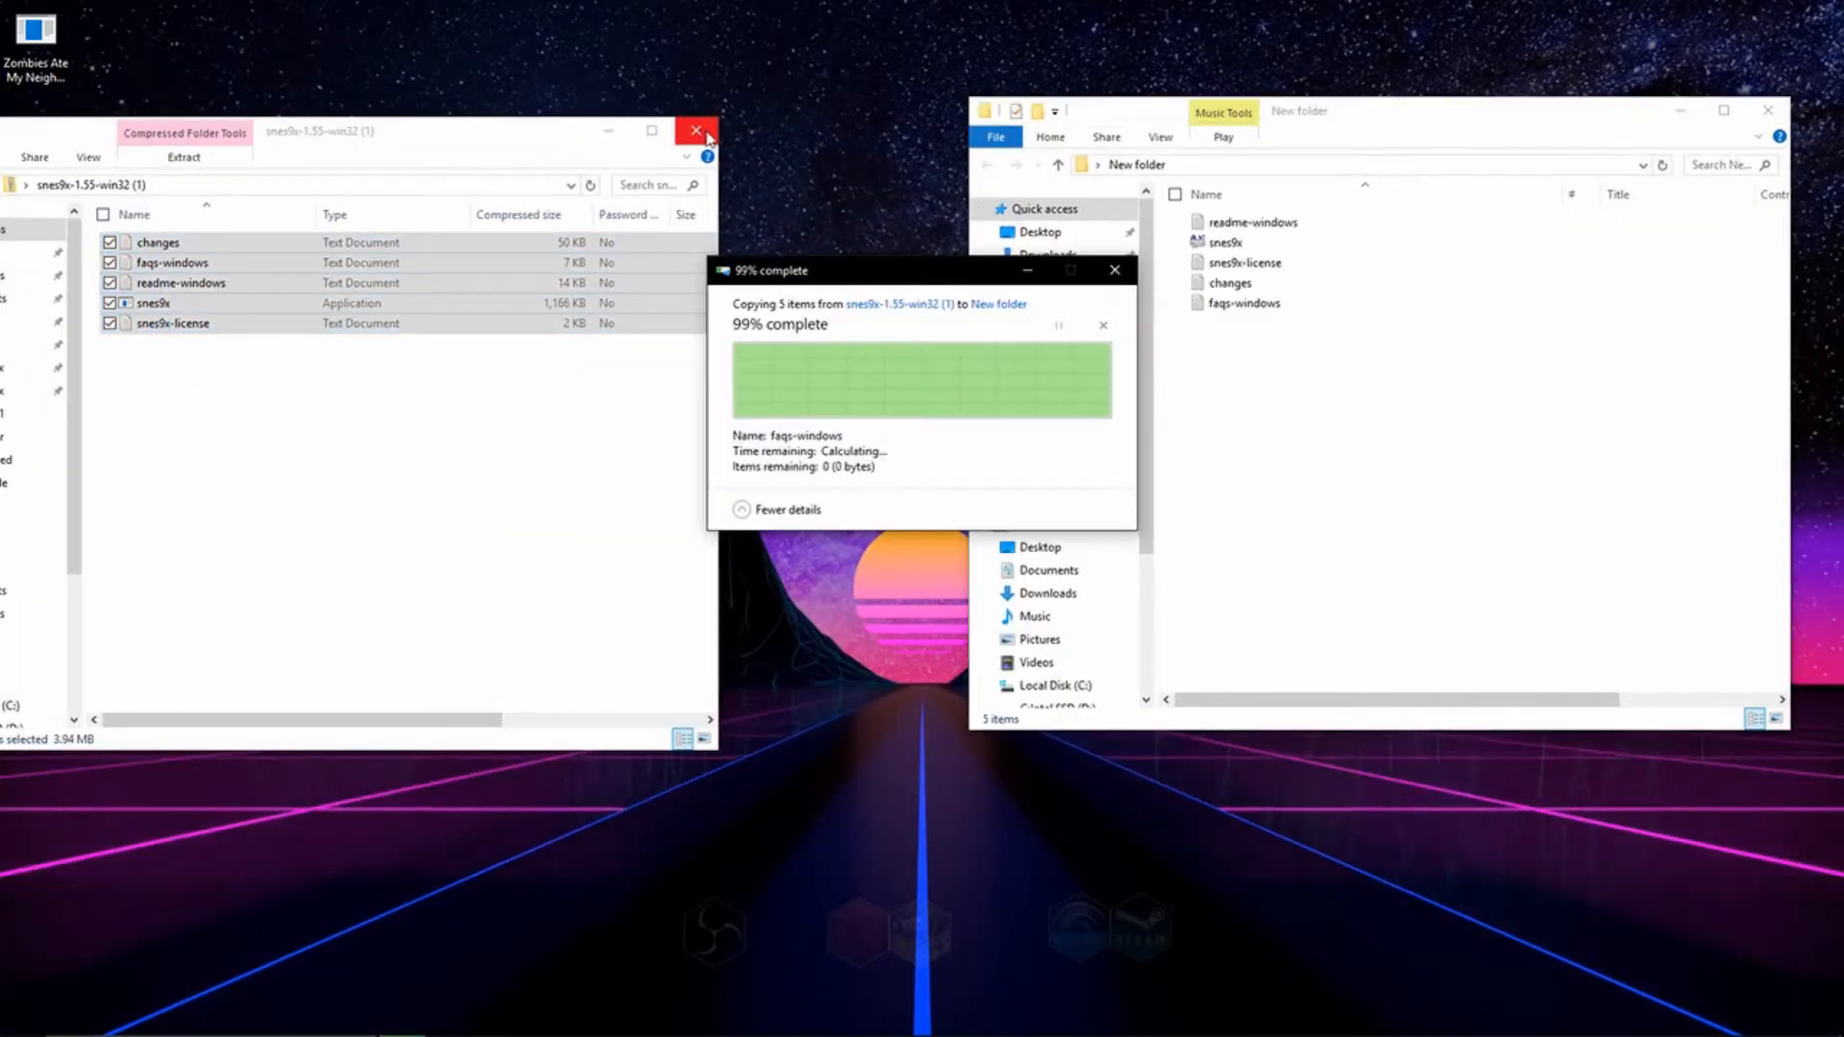
click(695, 131)
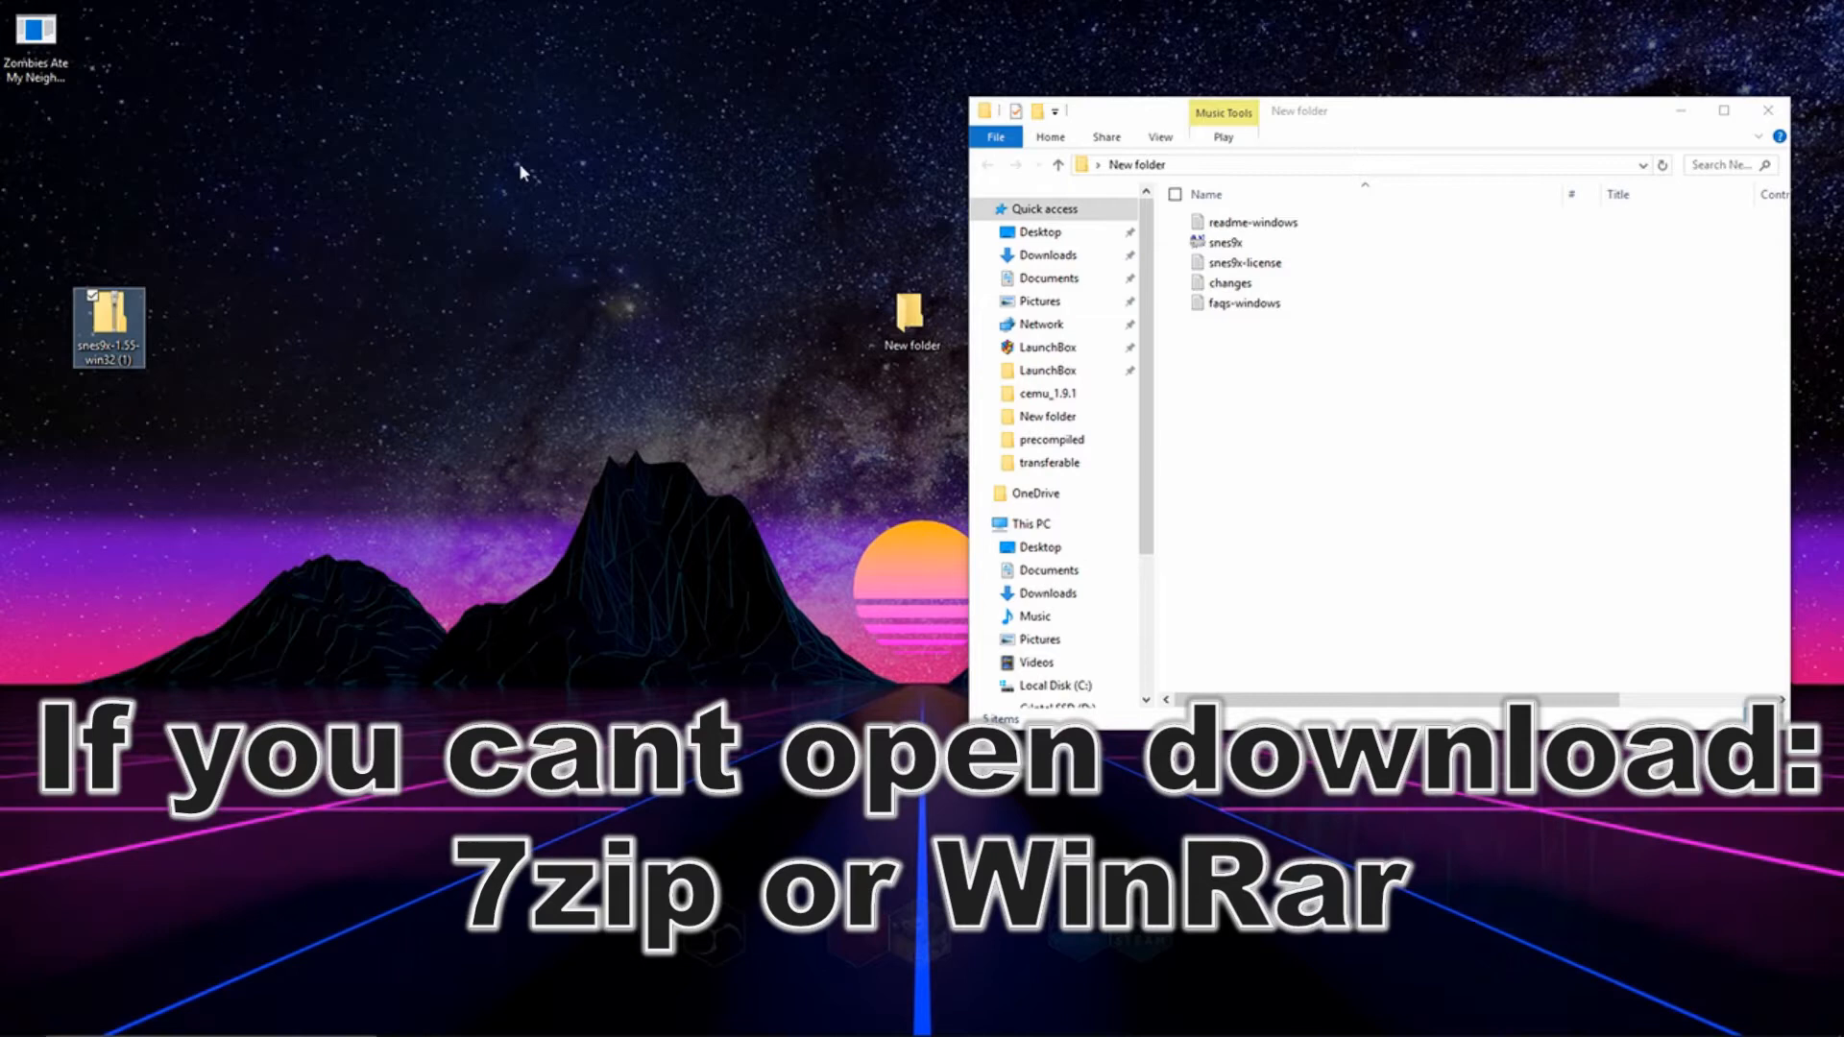
right_click(108, 327)
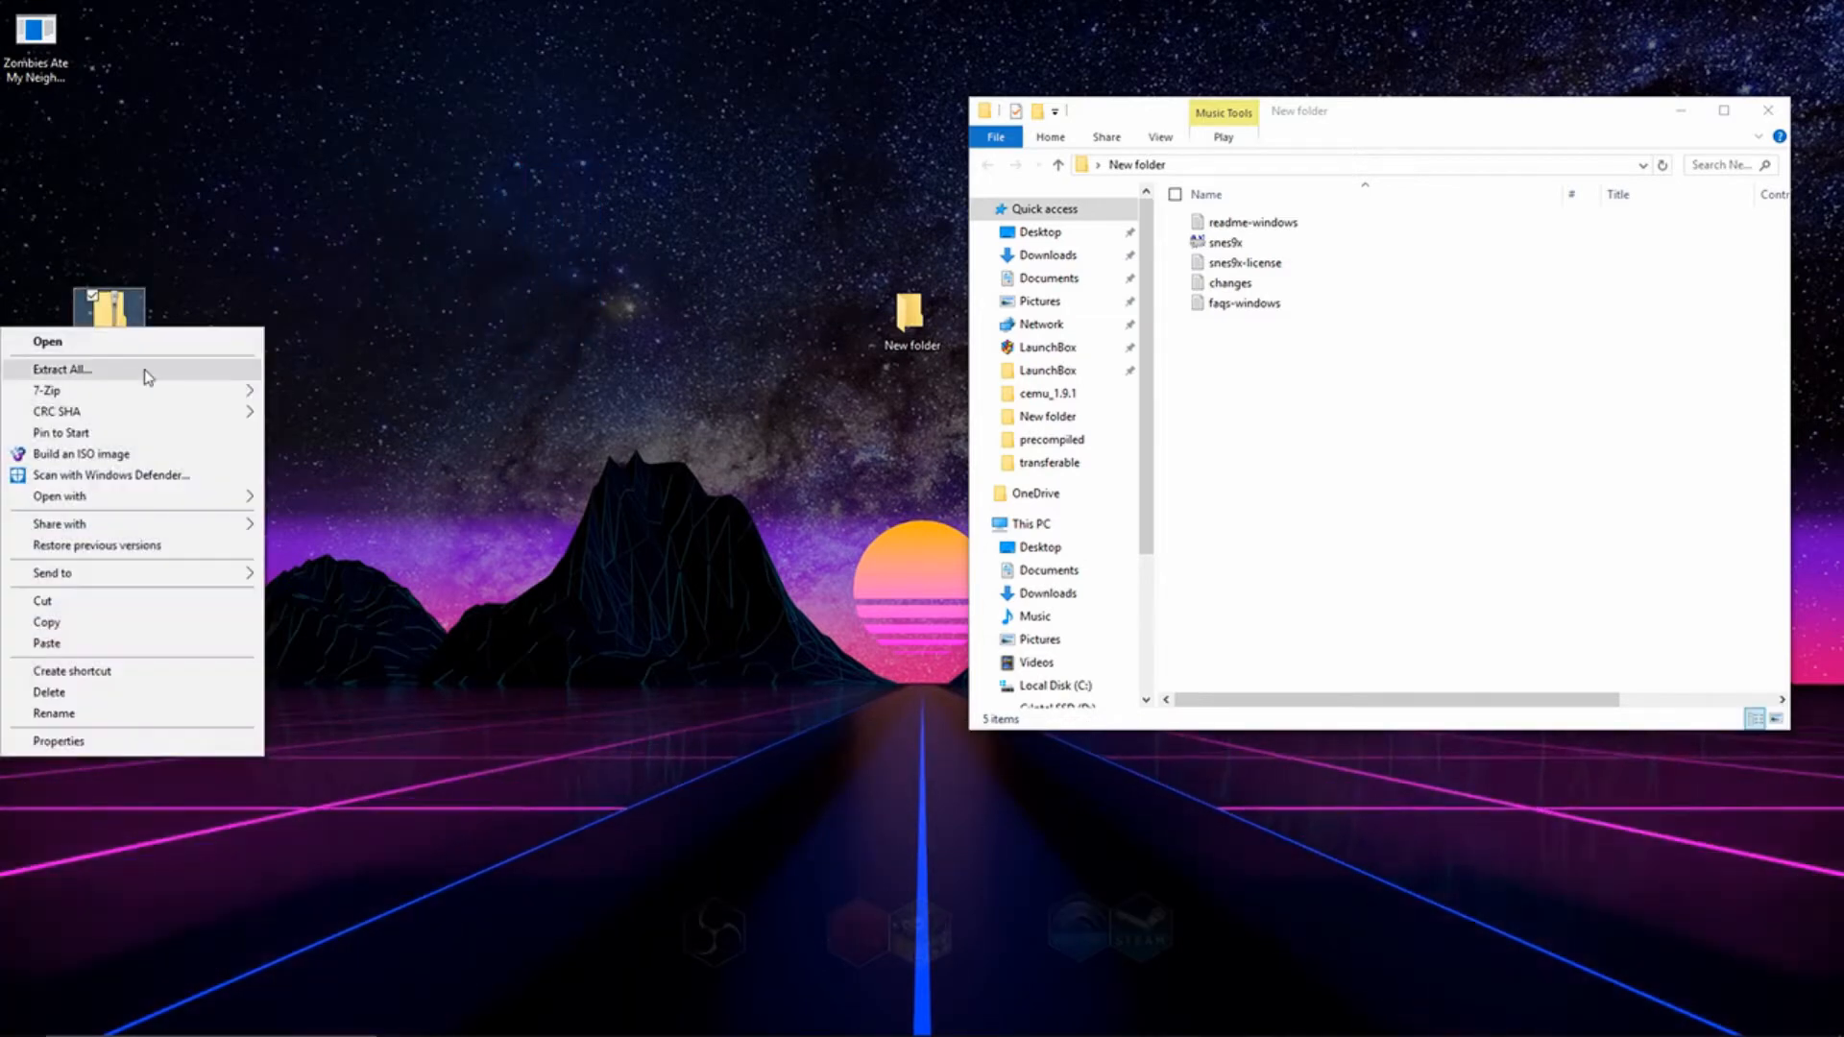
mouse_move(48, 389)
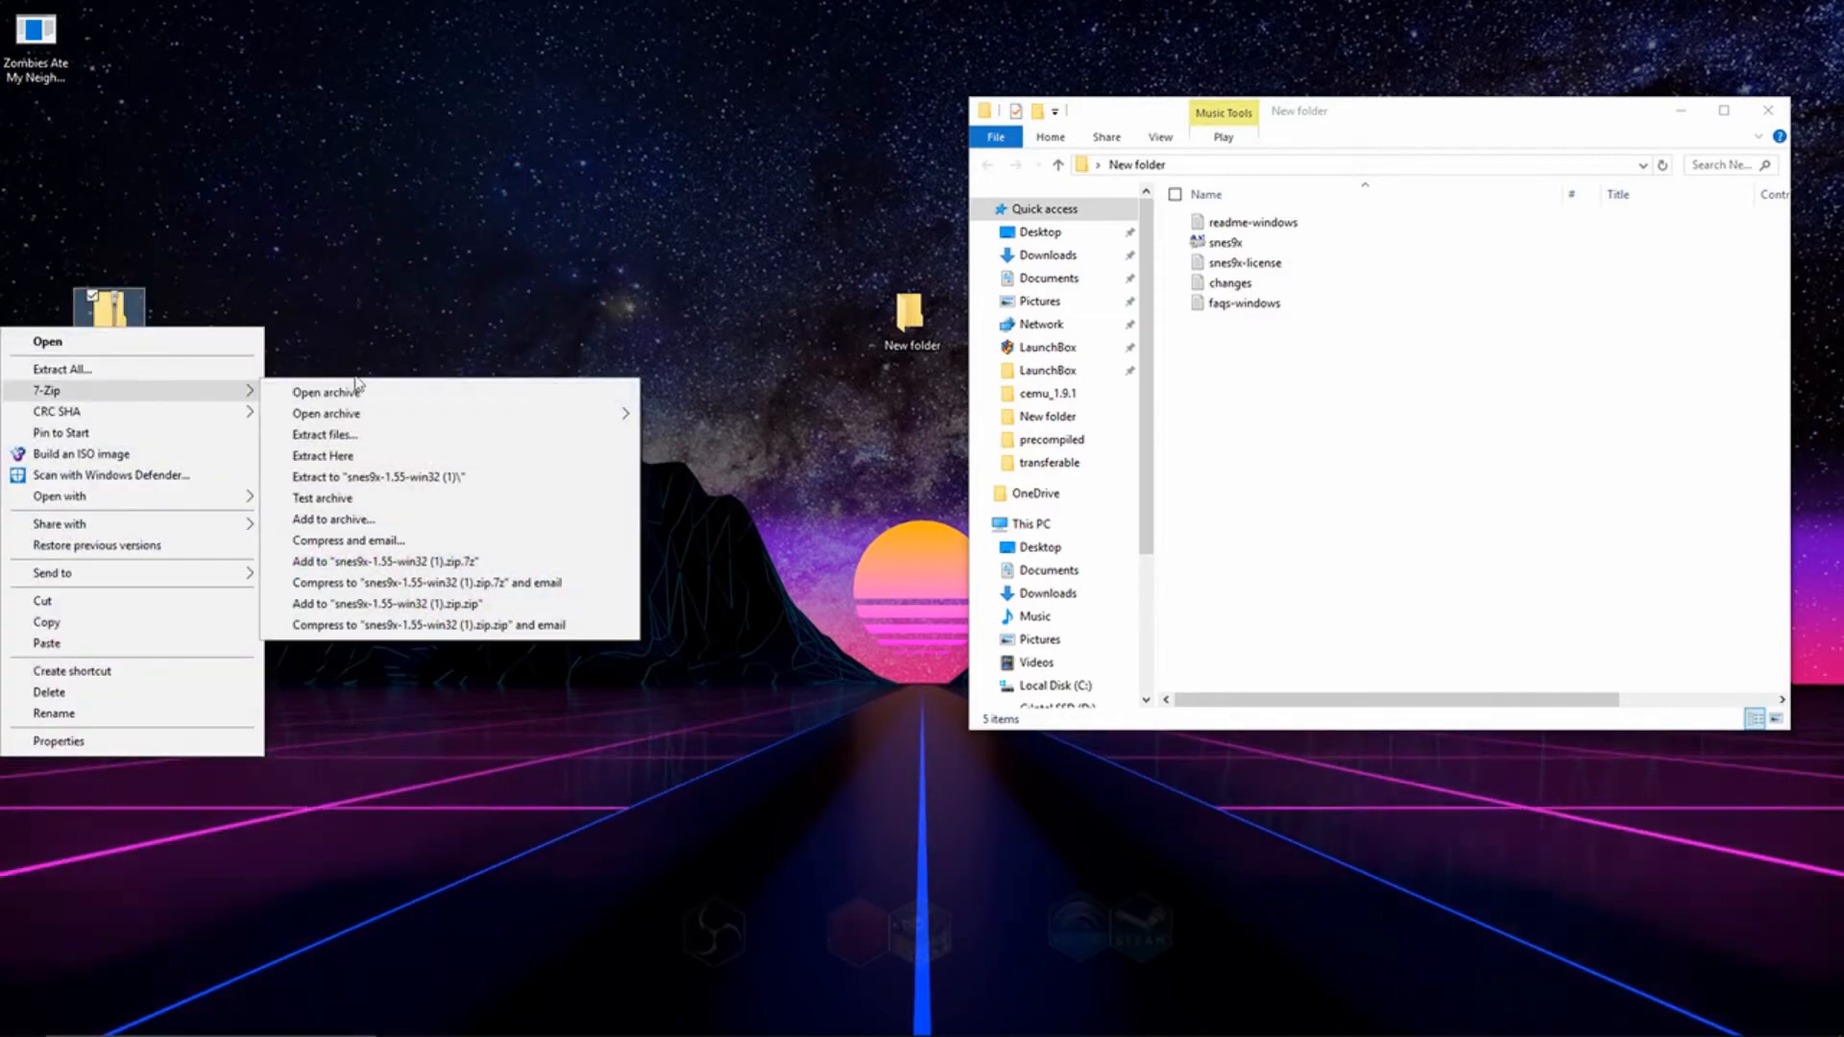
click(1230, 471)
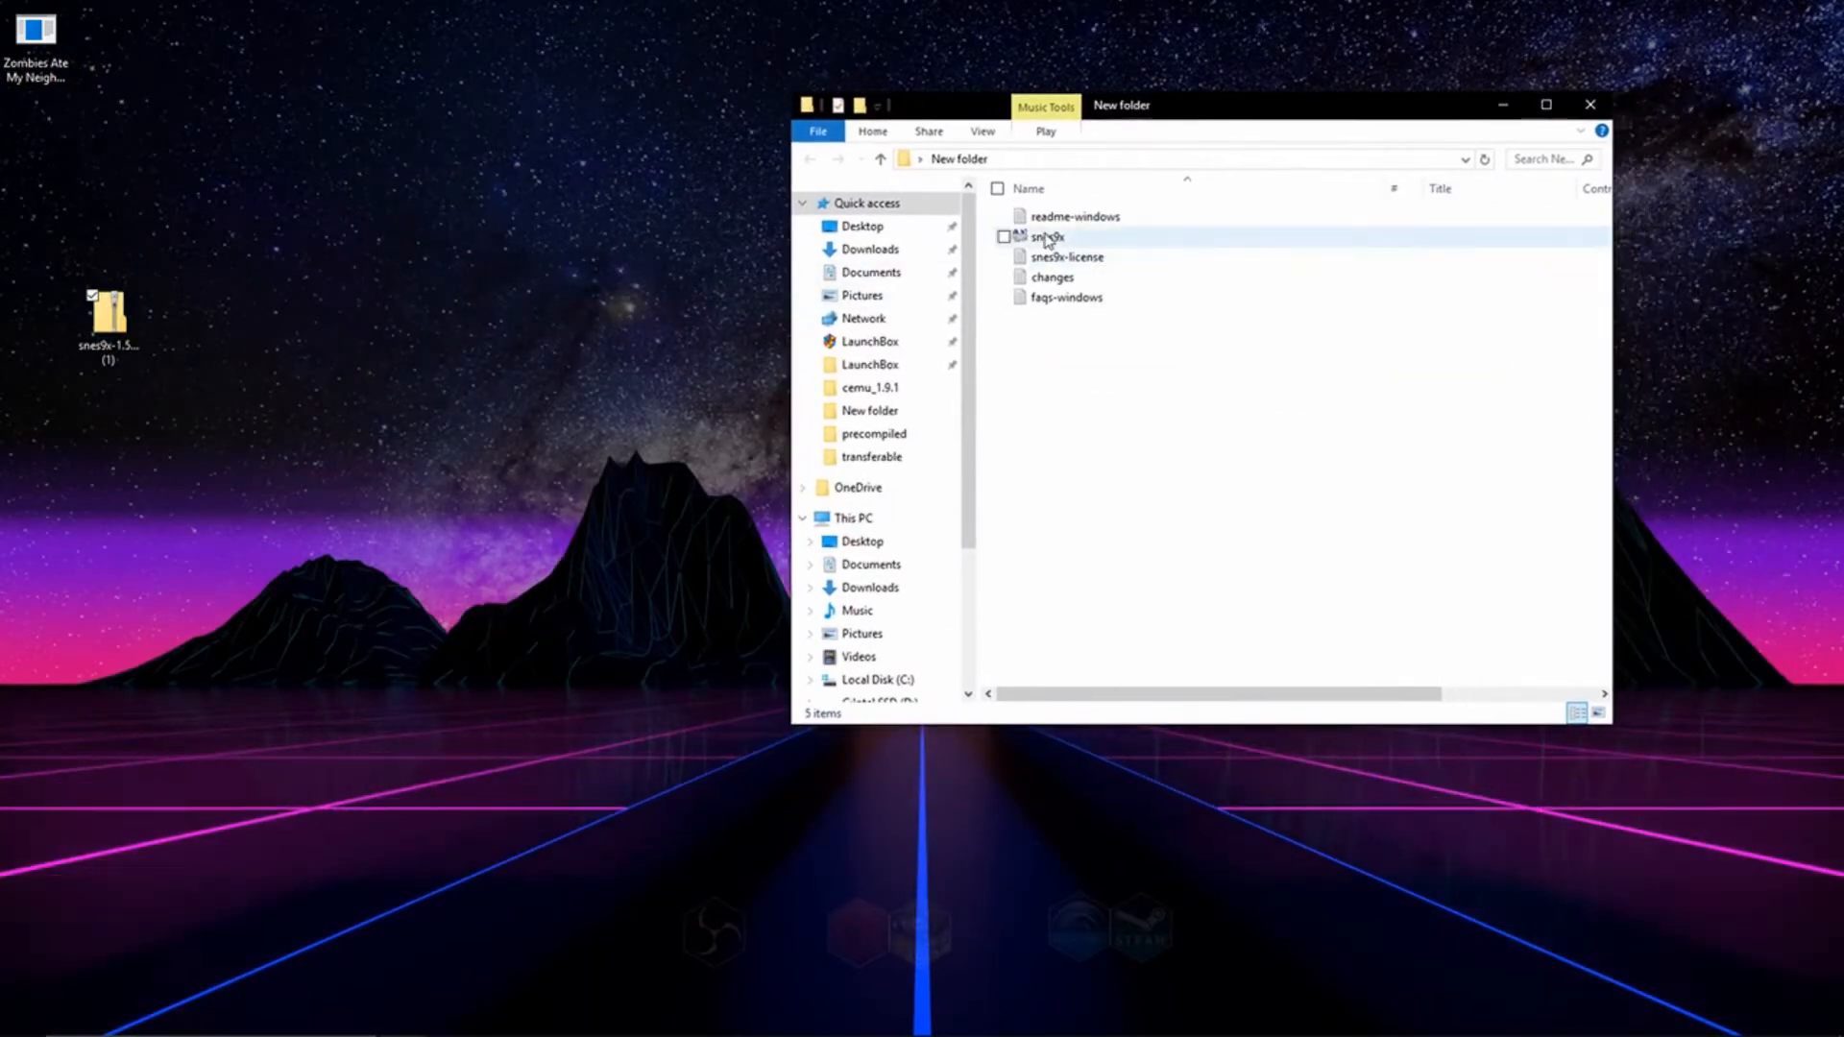
mouse_move(1047, 236)
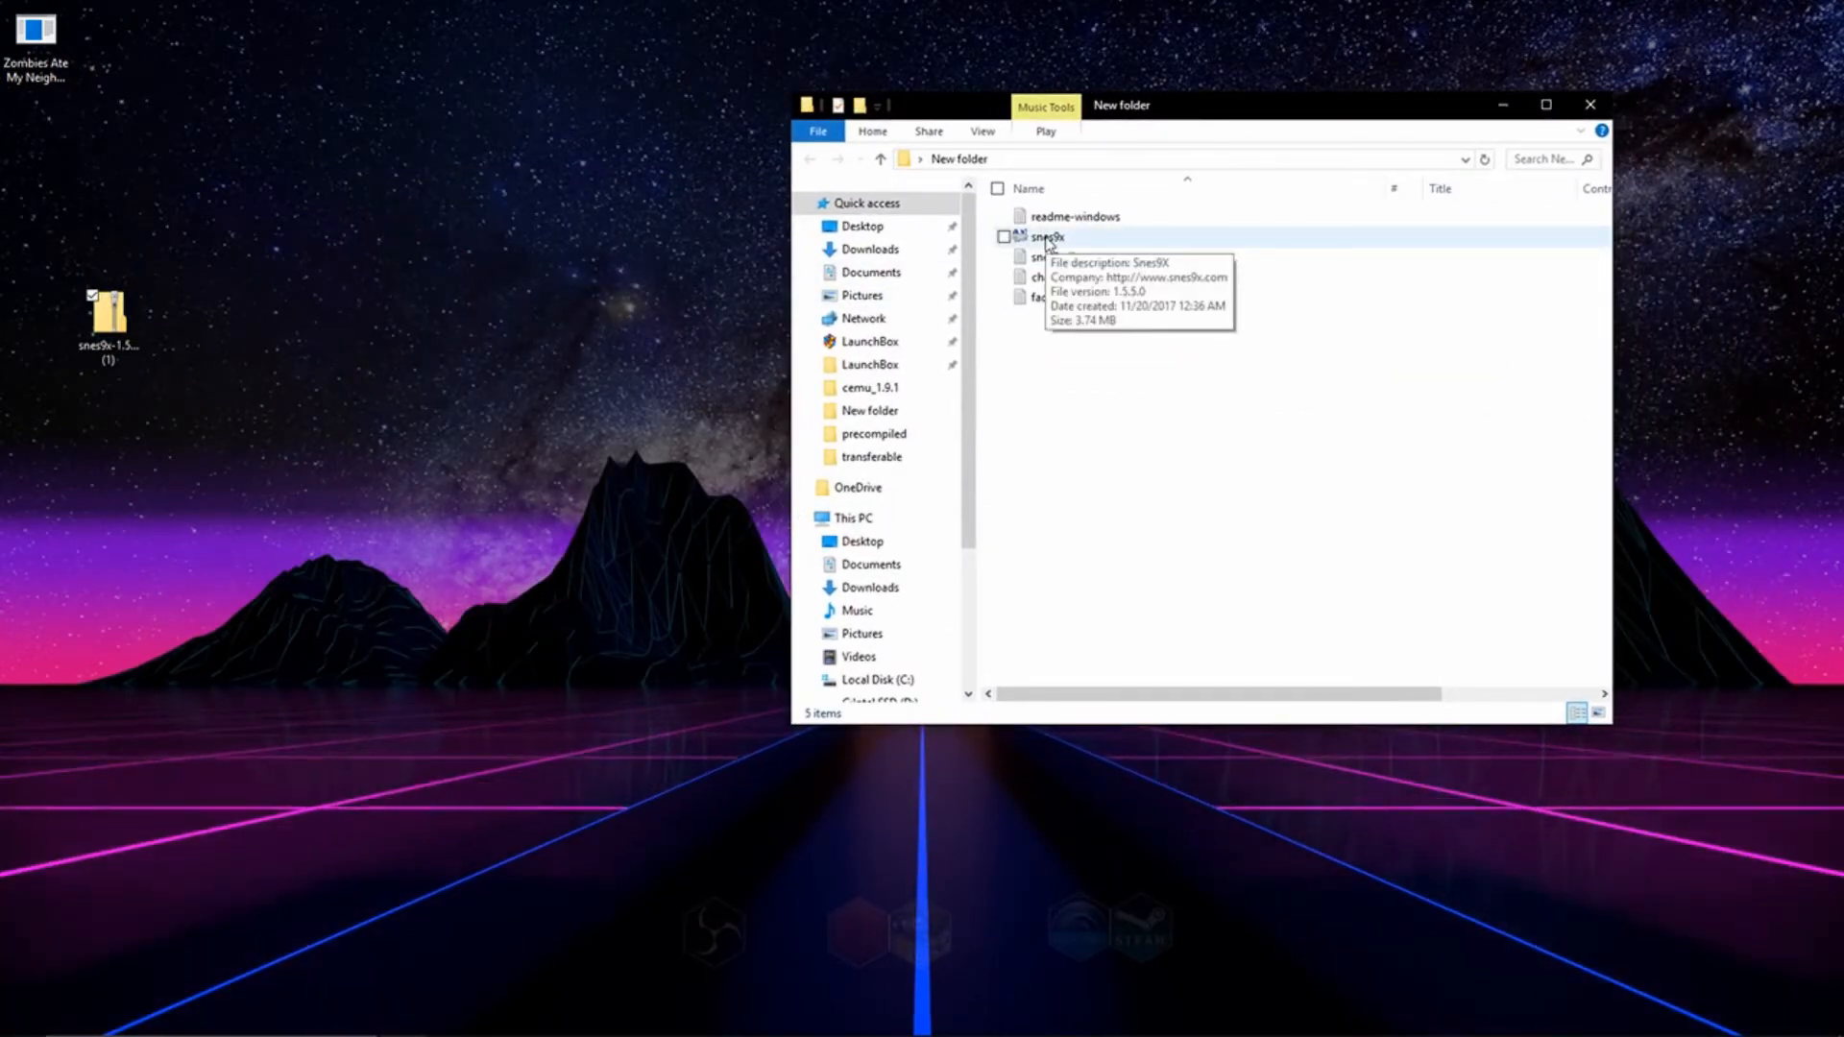
- Launch snes9x.exe and open Input > Input Configuration for Joypad #1
double_click(1048, 236)
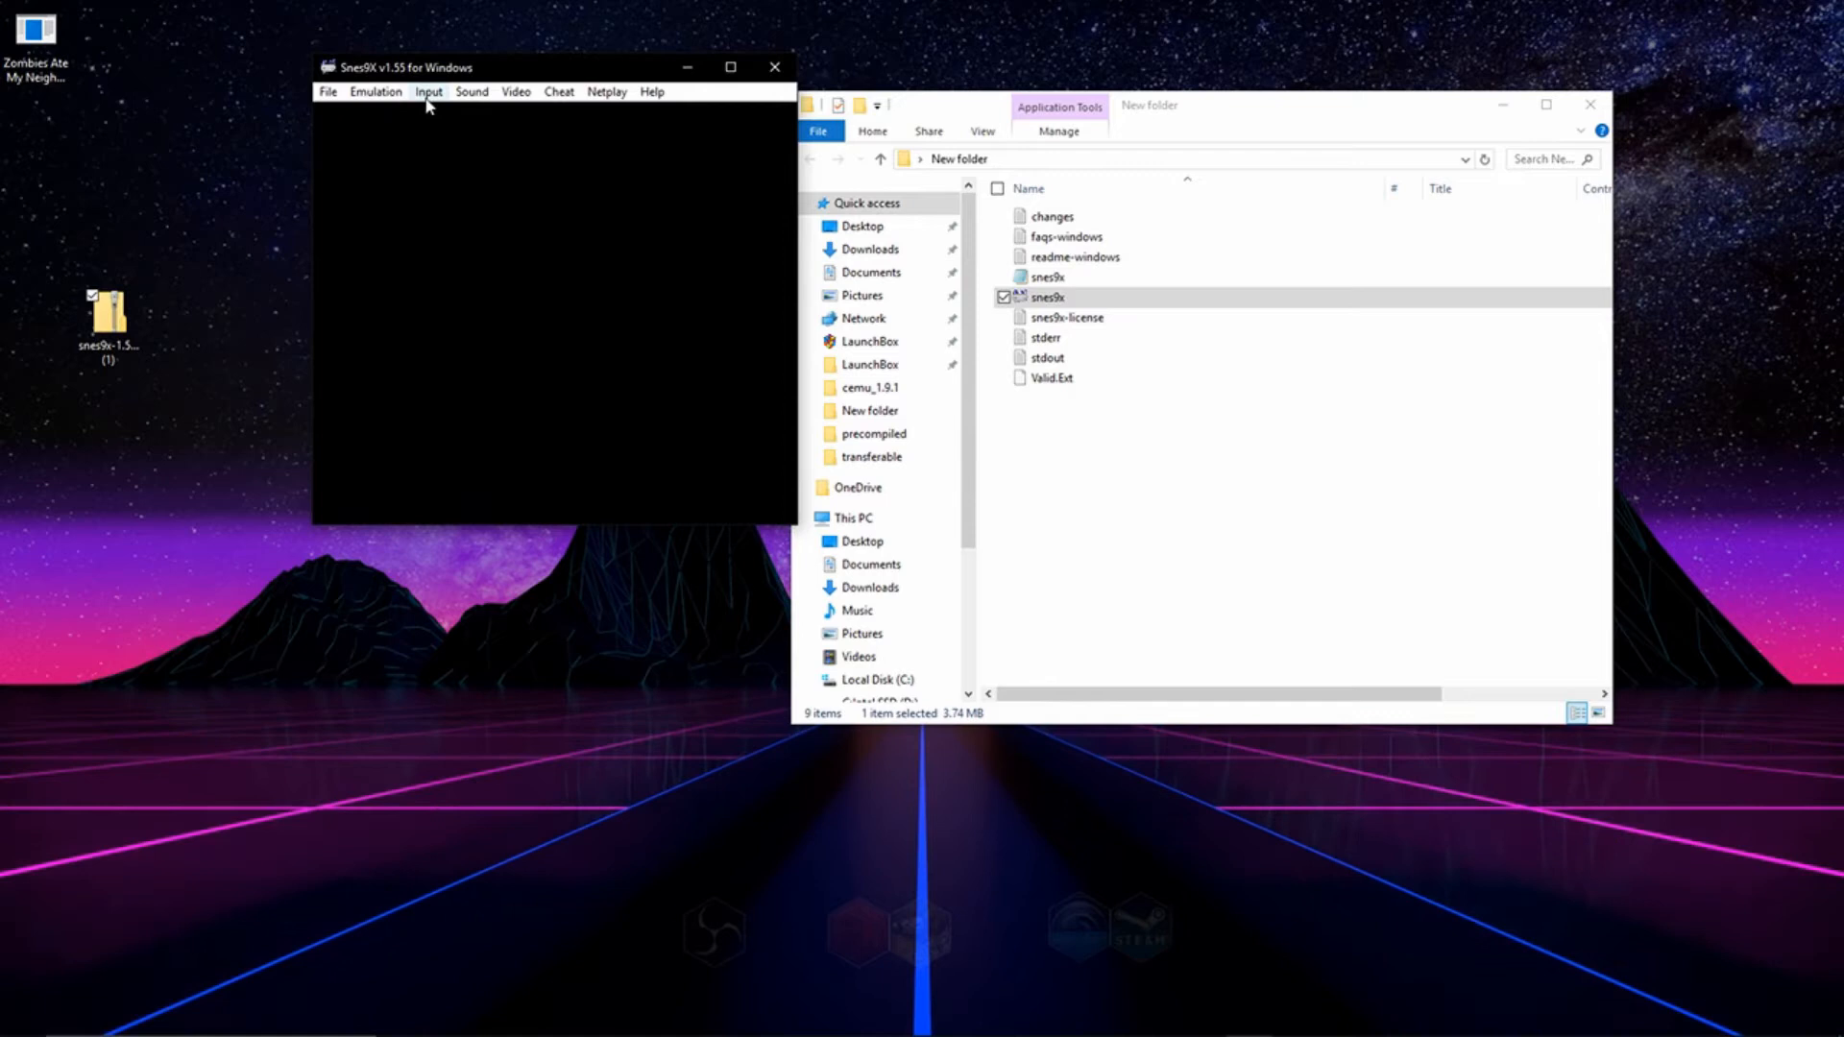
click(427, 92)
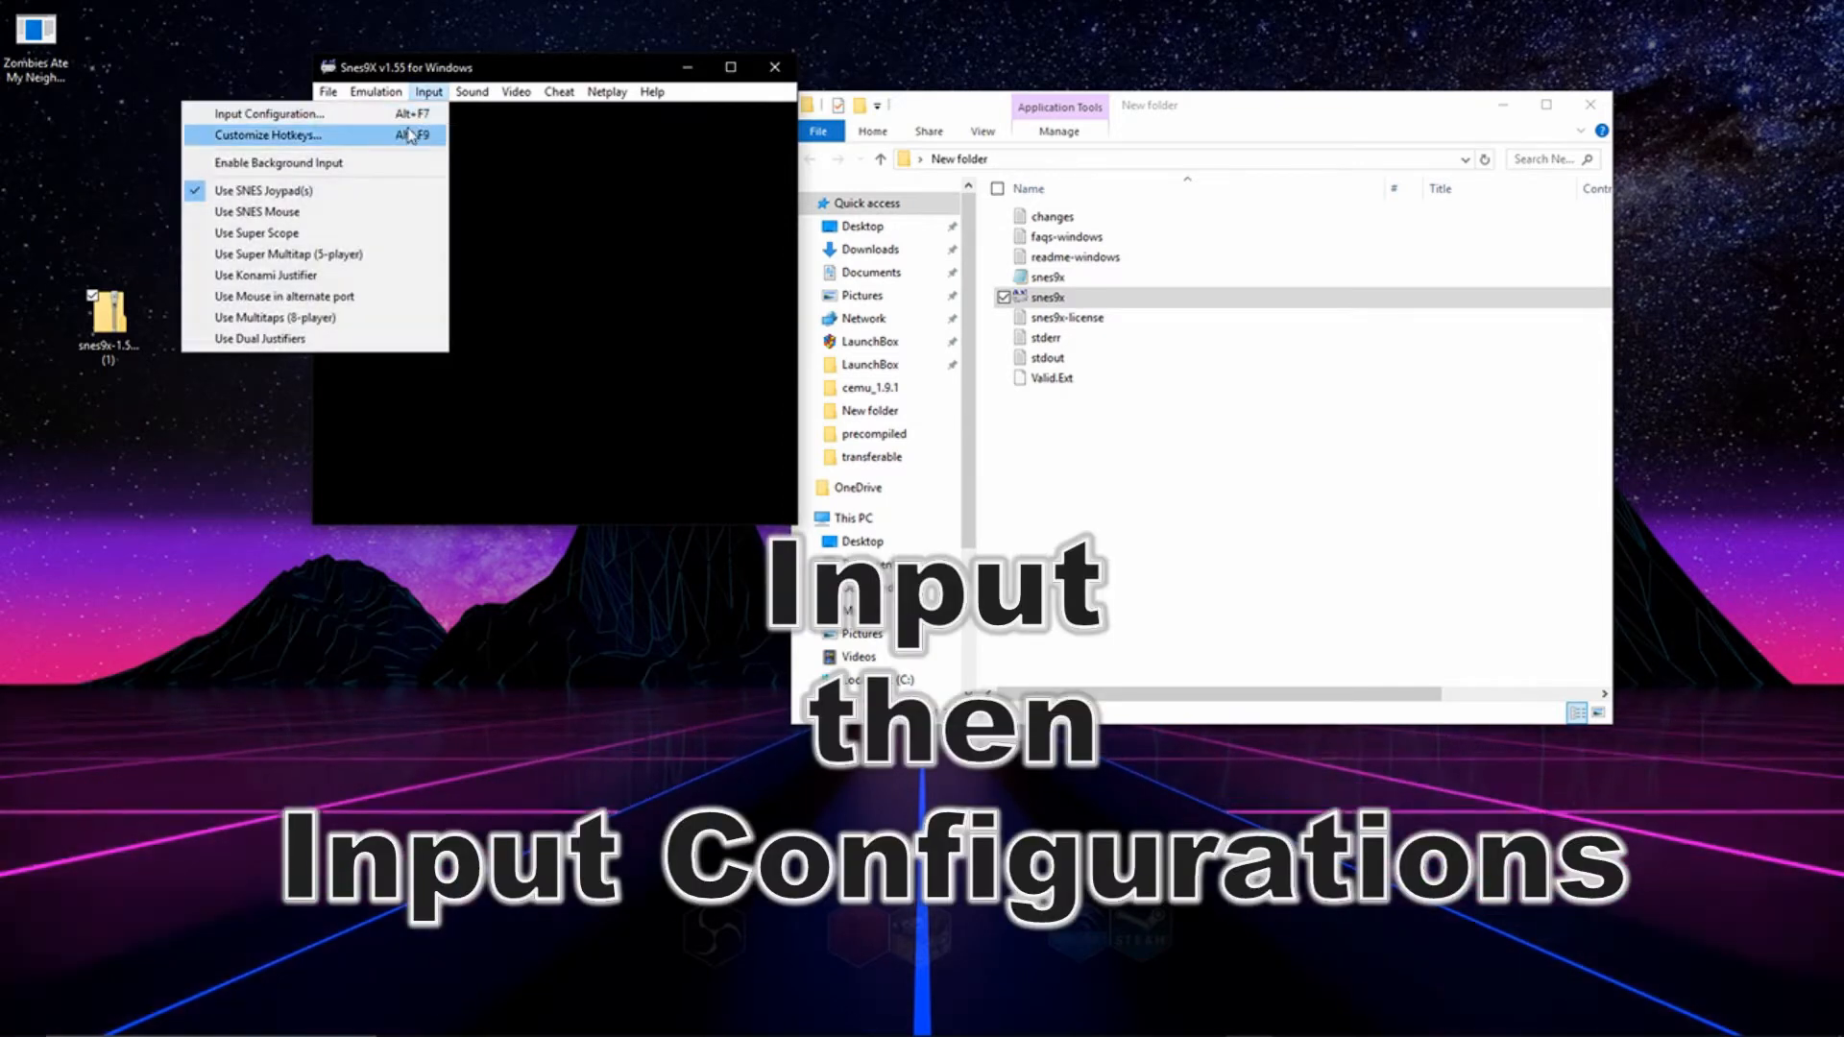
click(268, 113)
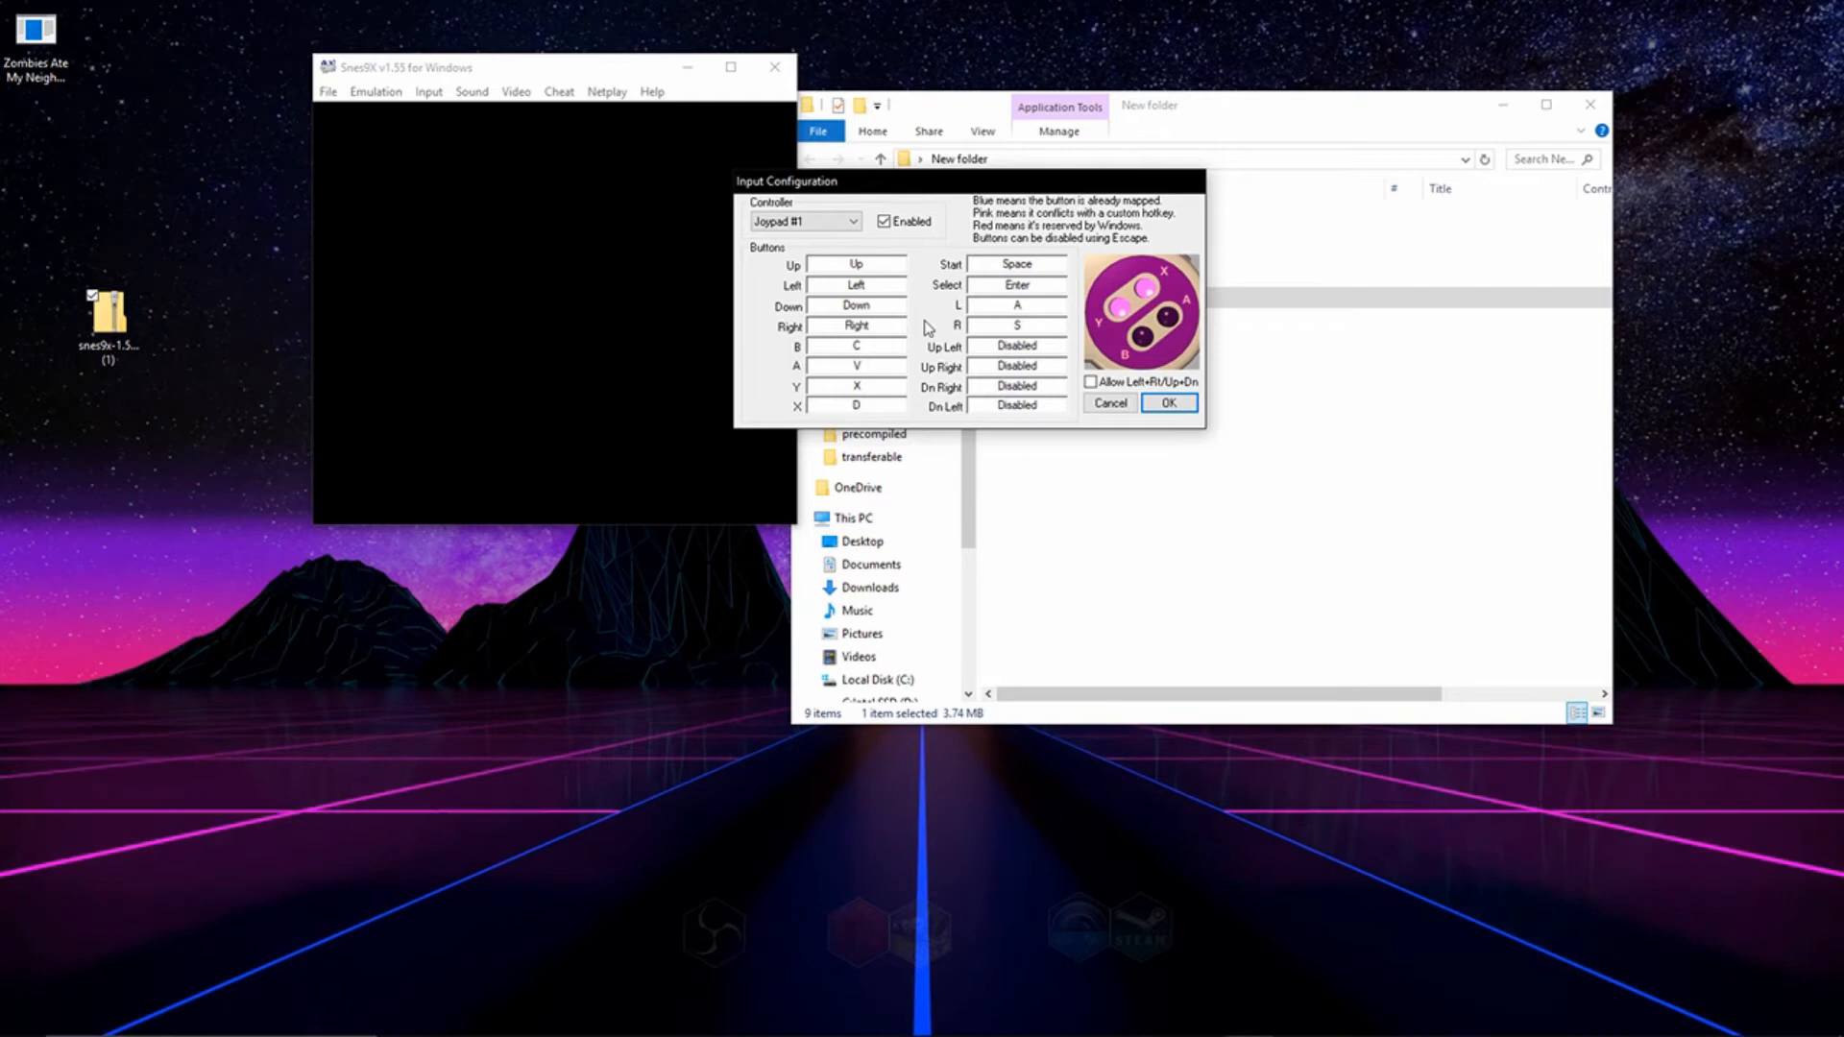
- Assign gamepad buttons, stick and hat to every Joypad #1 field, starting with Up, and confirm
click(855, 263)
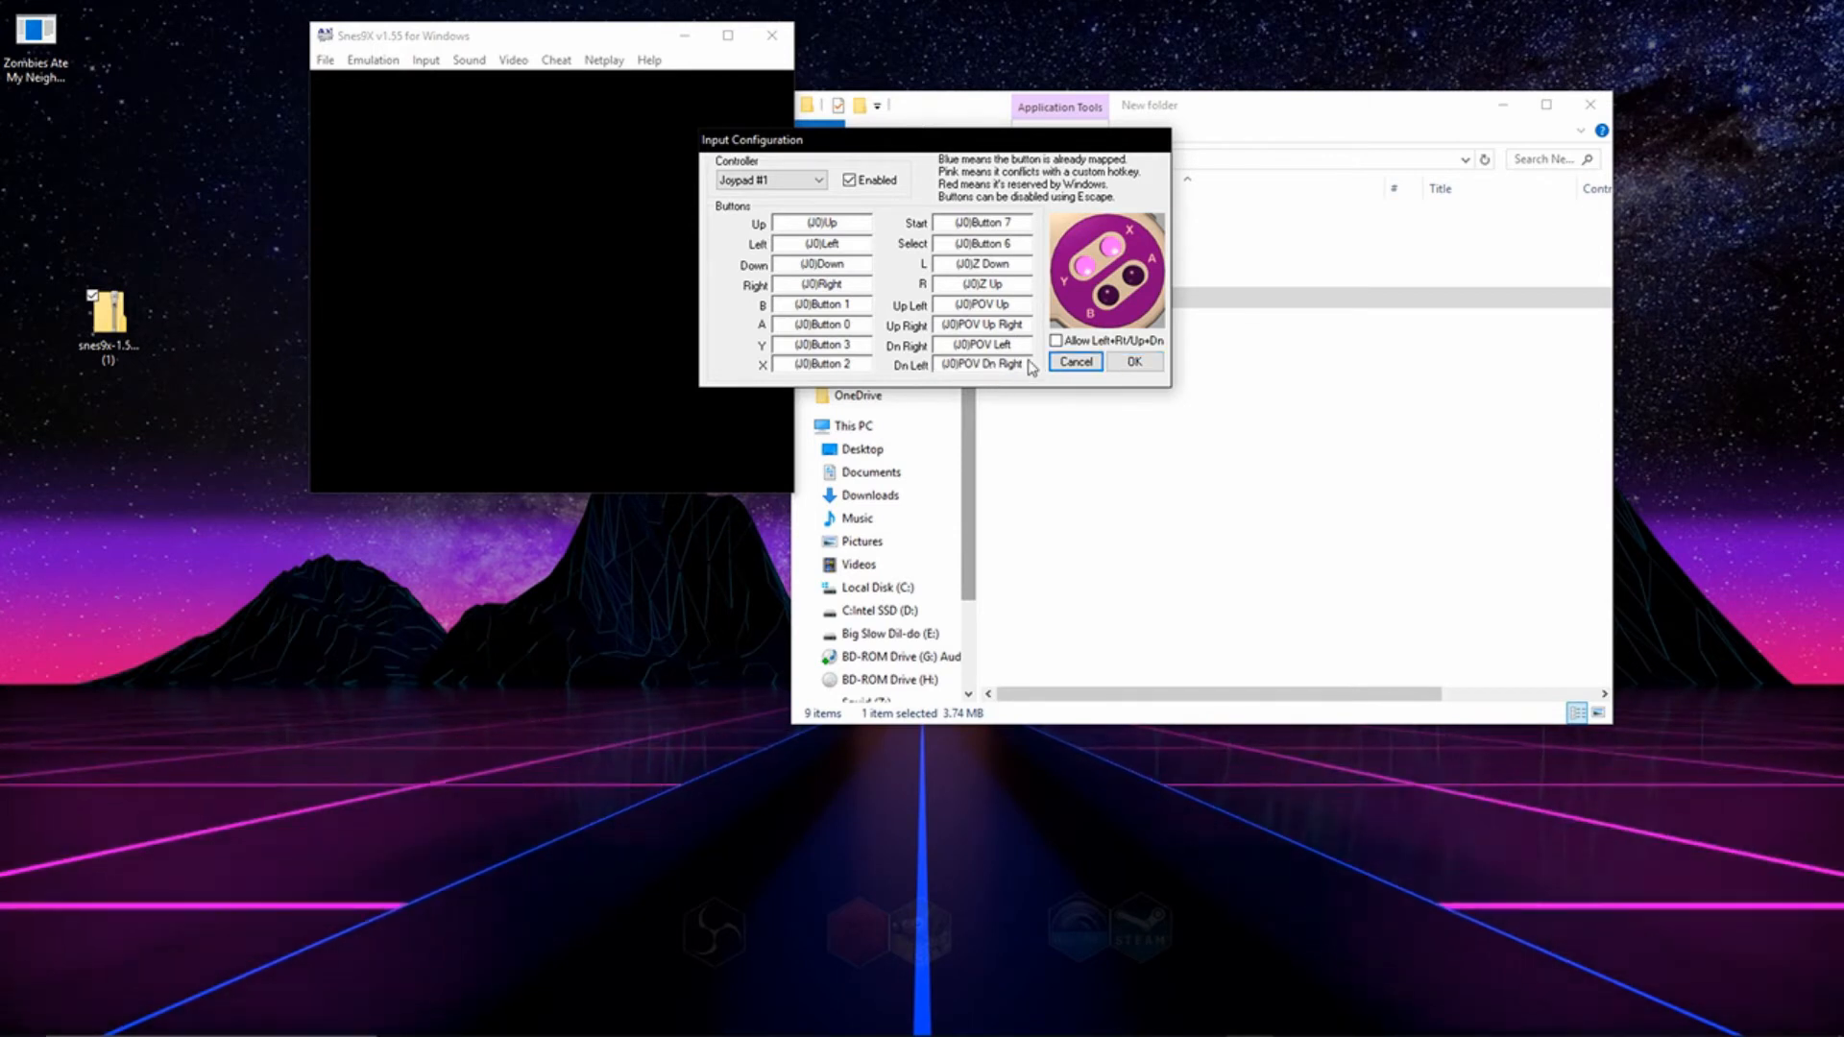
click(982, 345)
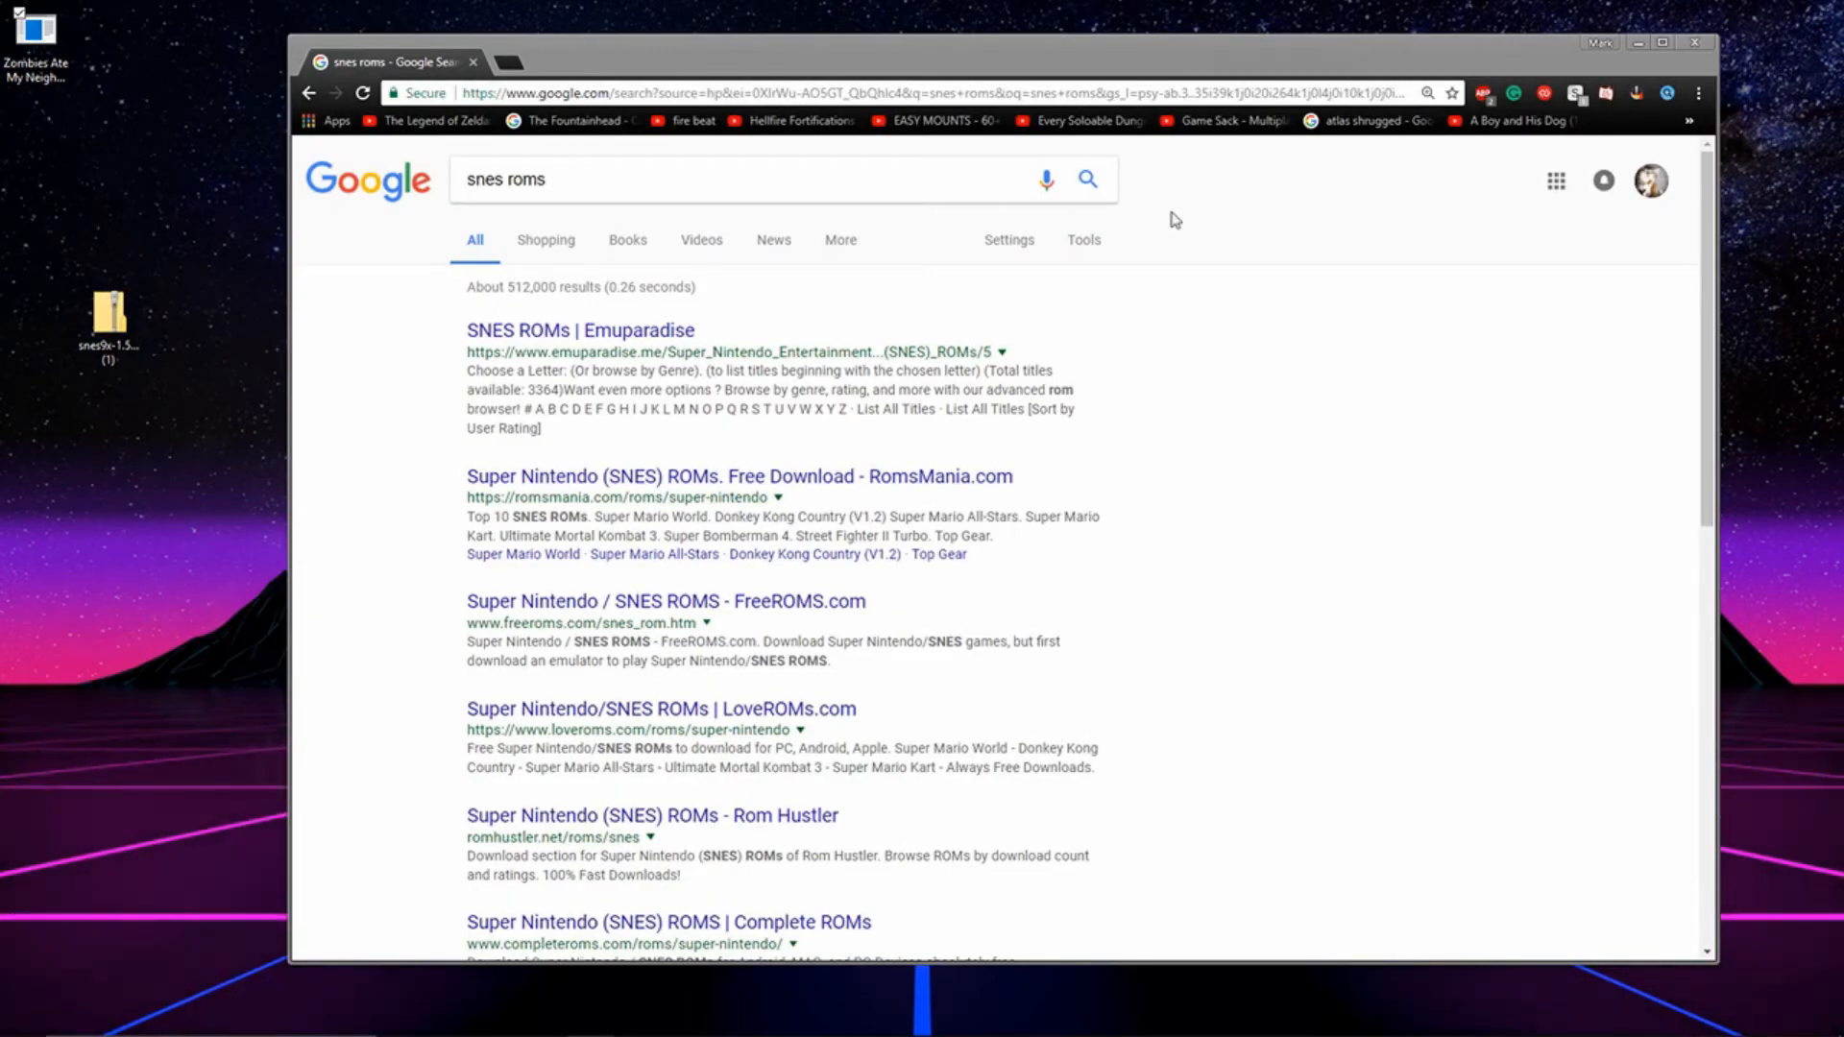
mouse_move(1616, 260)
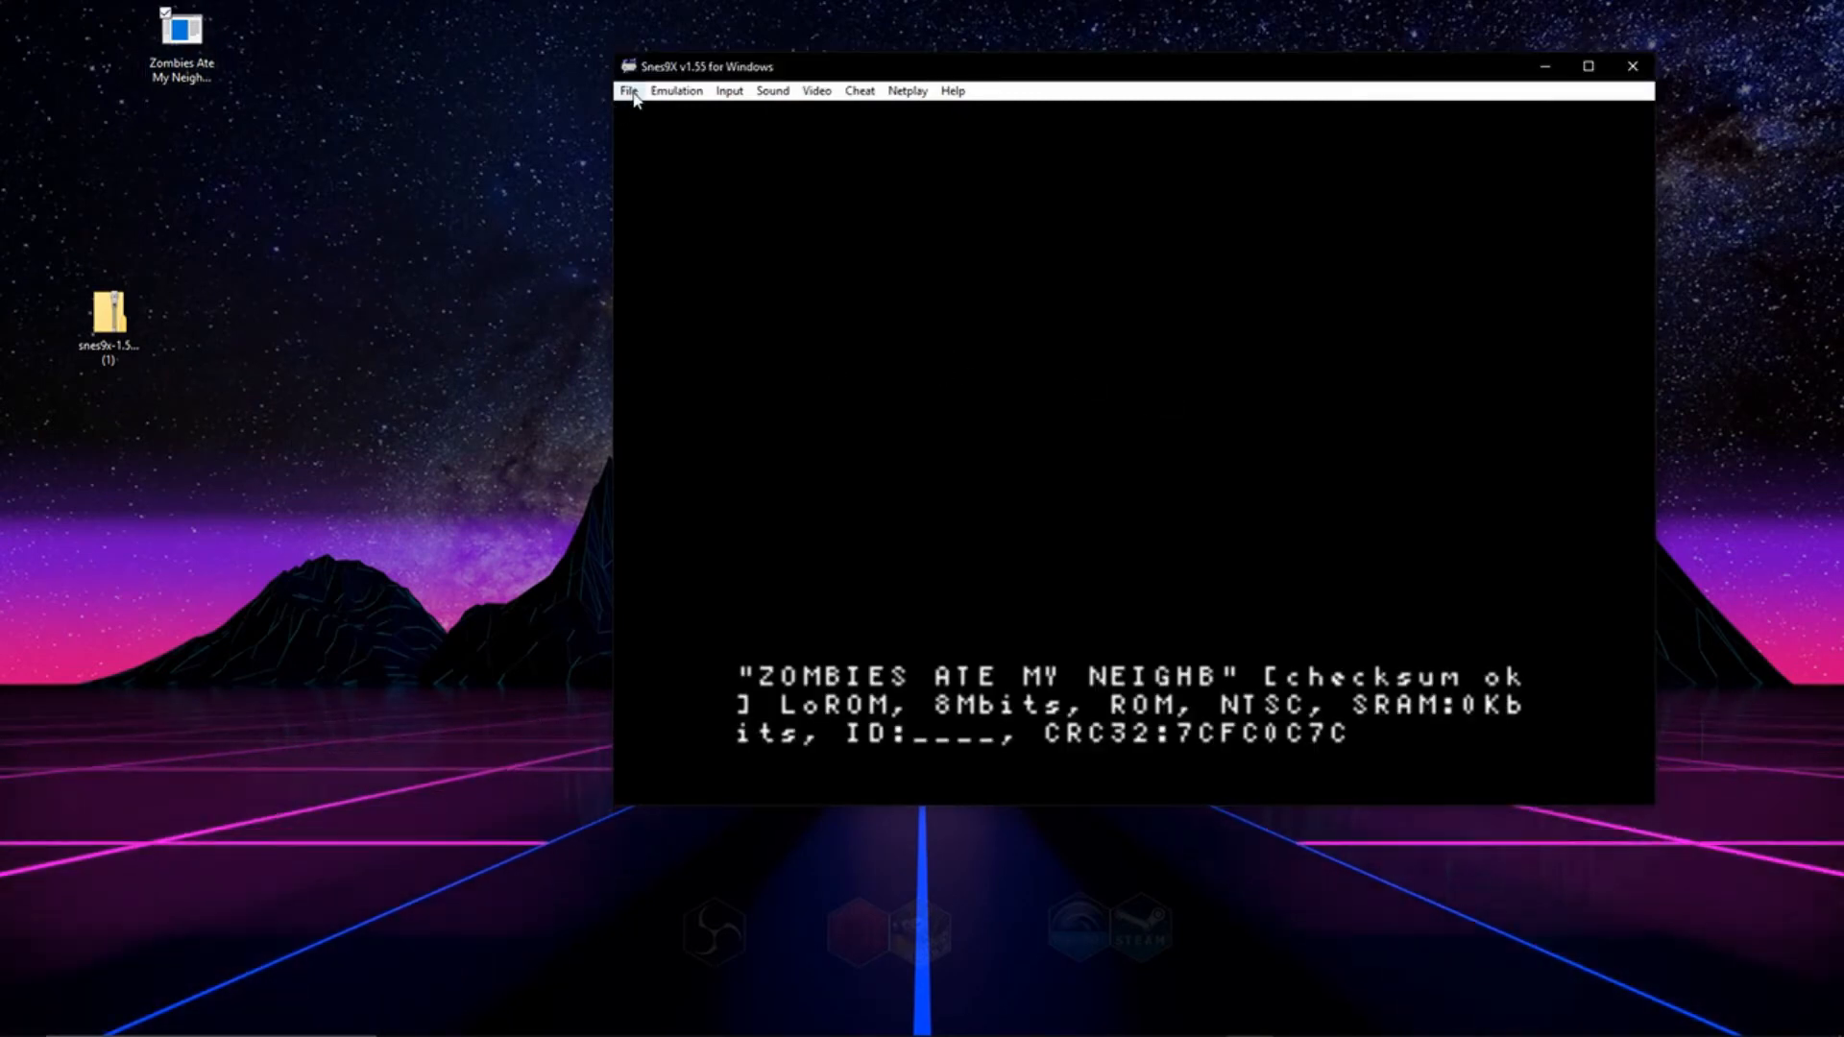
- Load the Zombies Ate My Neighbors ROM from the desktop into Snes9x
click(628, 90)
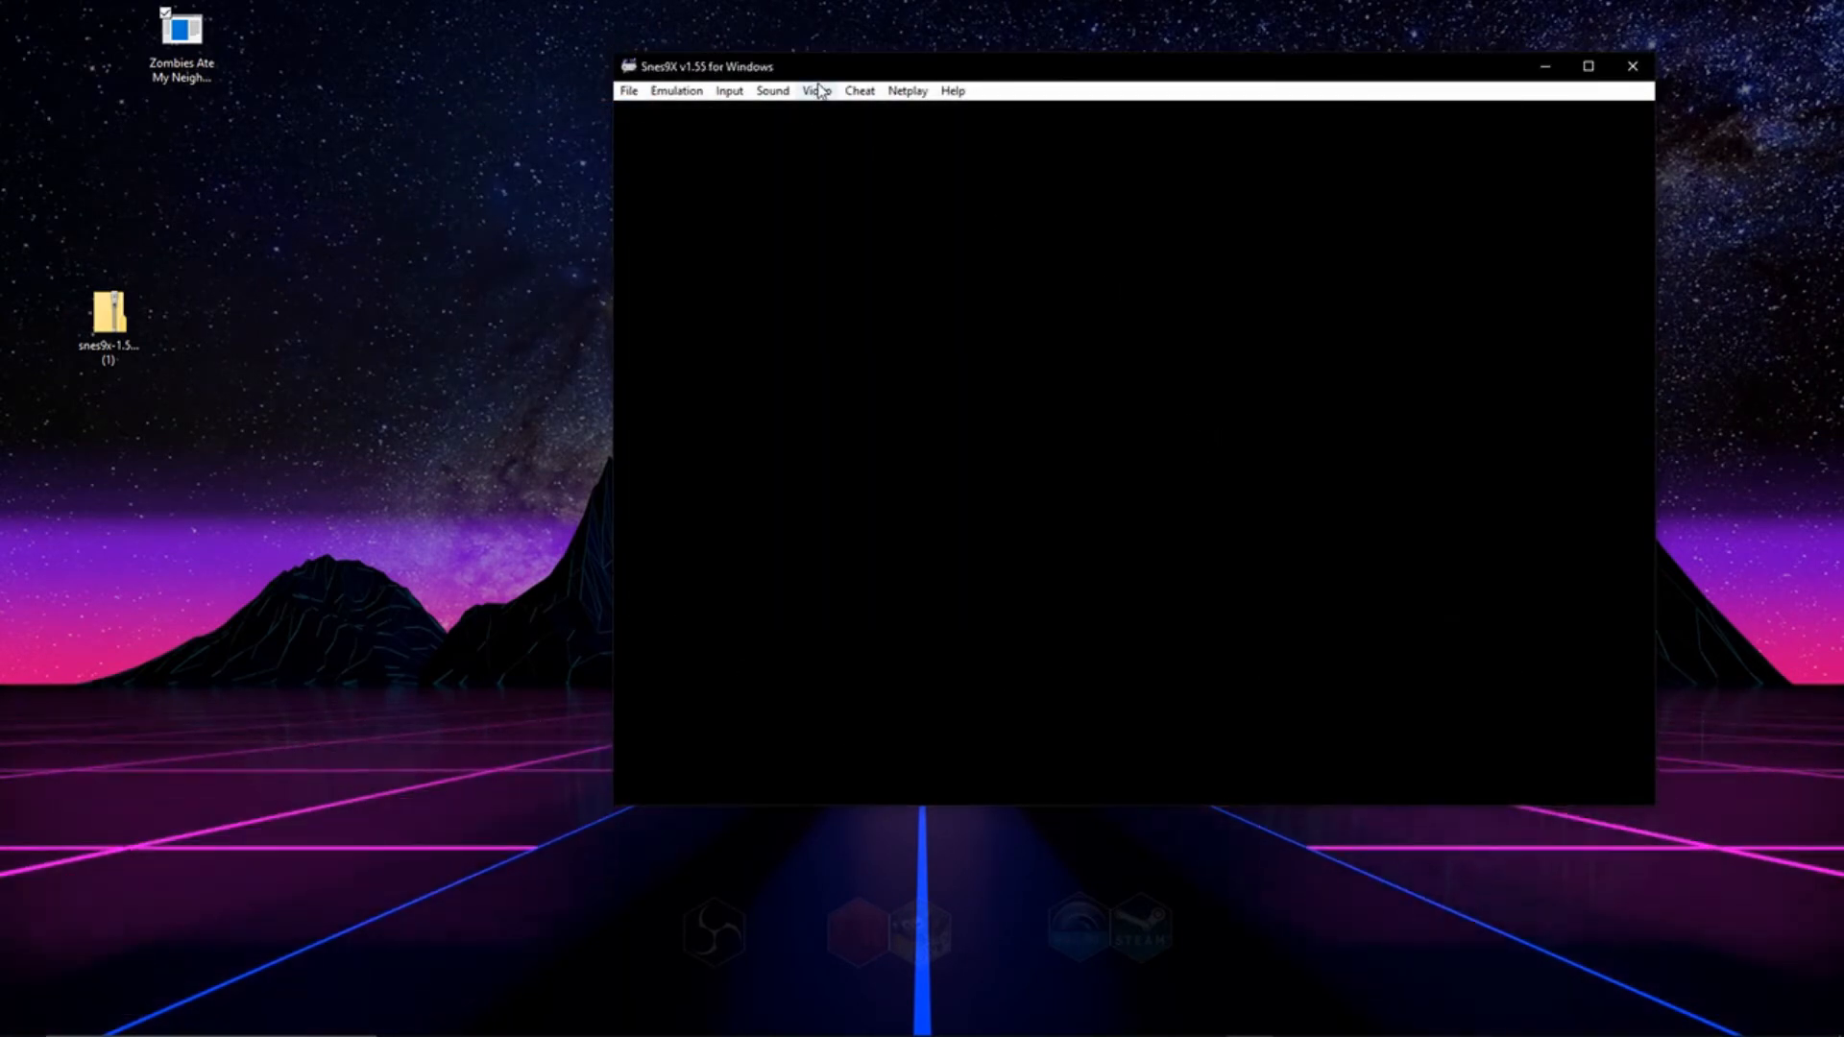
- Switch the Zombies Ate My Neighbors game to full screen via Video > Full Screen
click(815, 90)
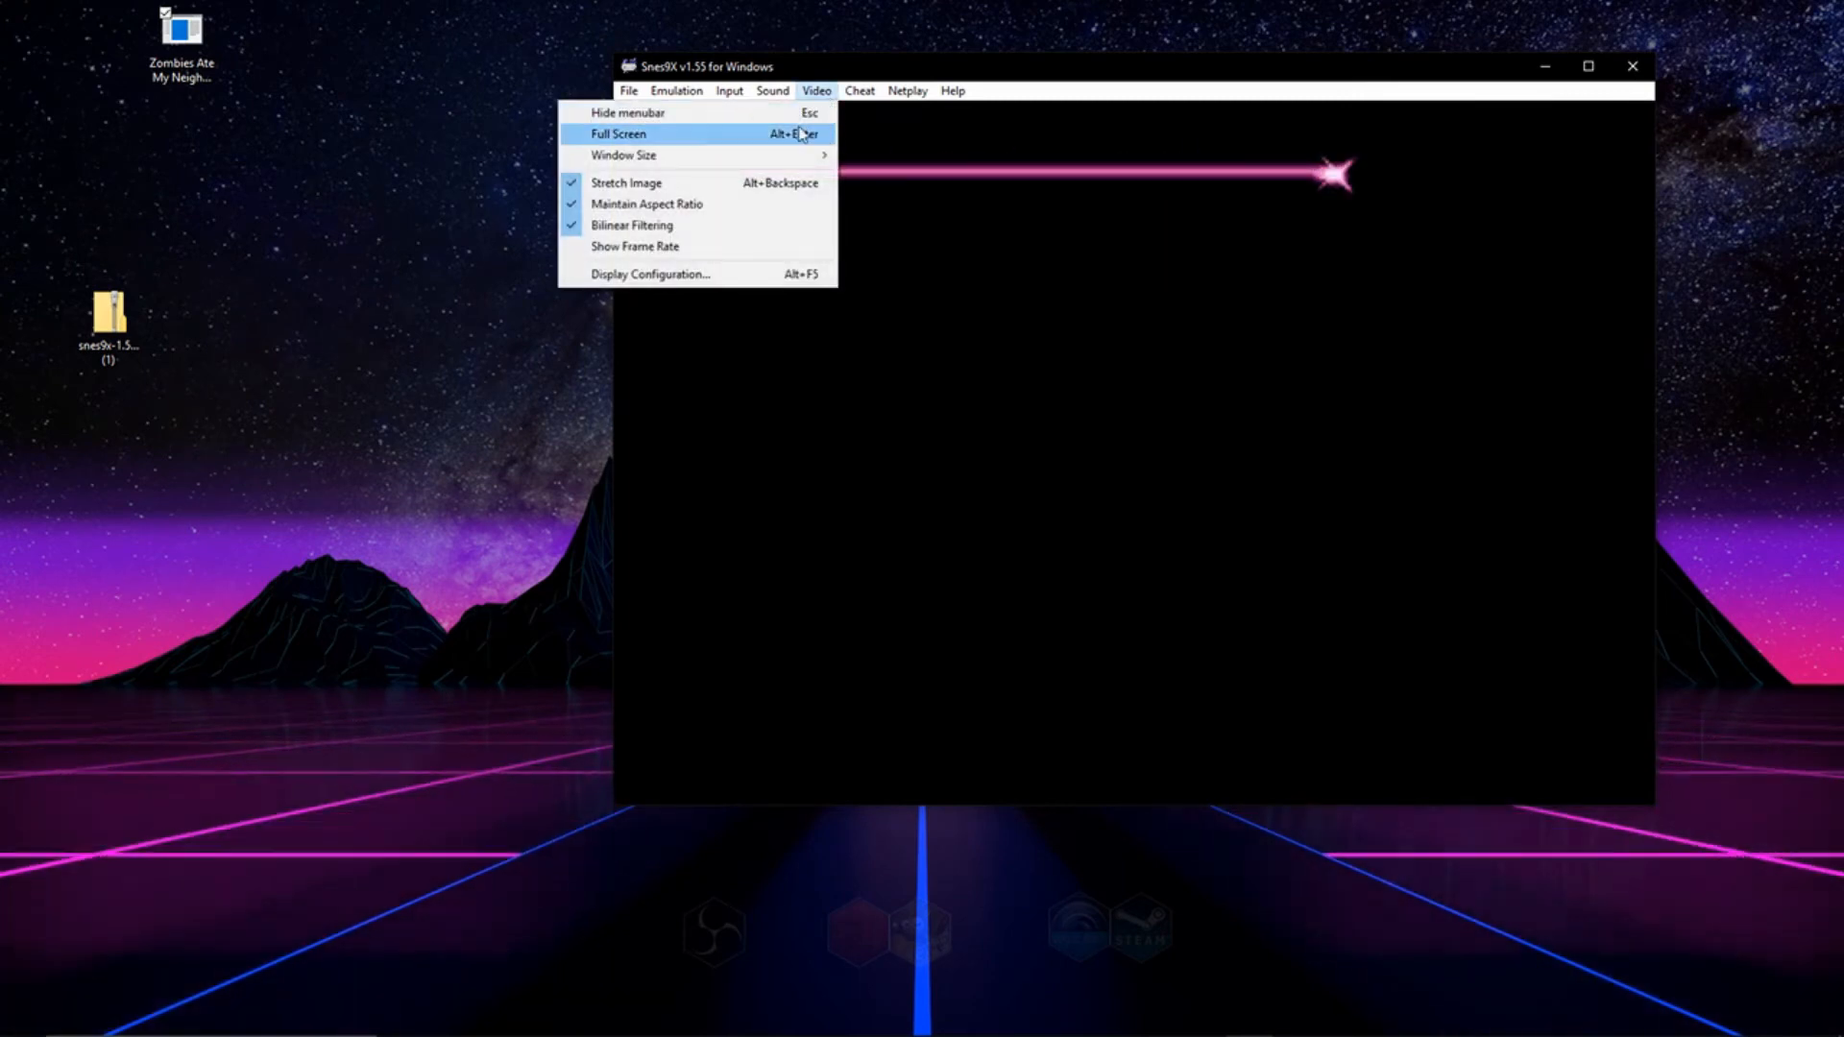
click(619, 132)
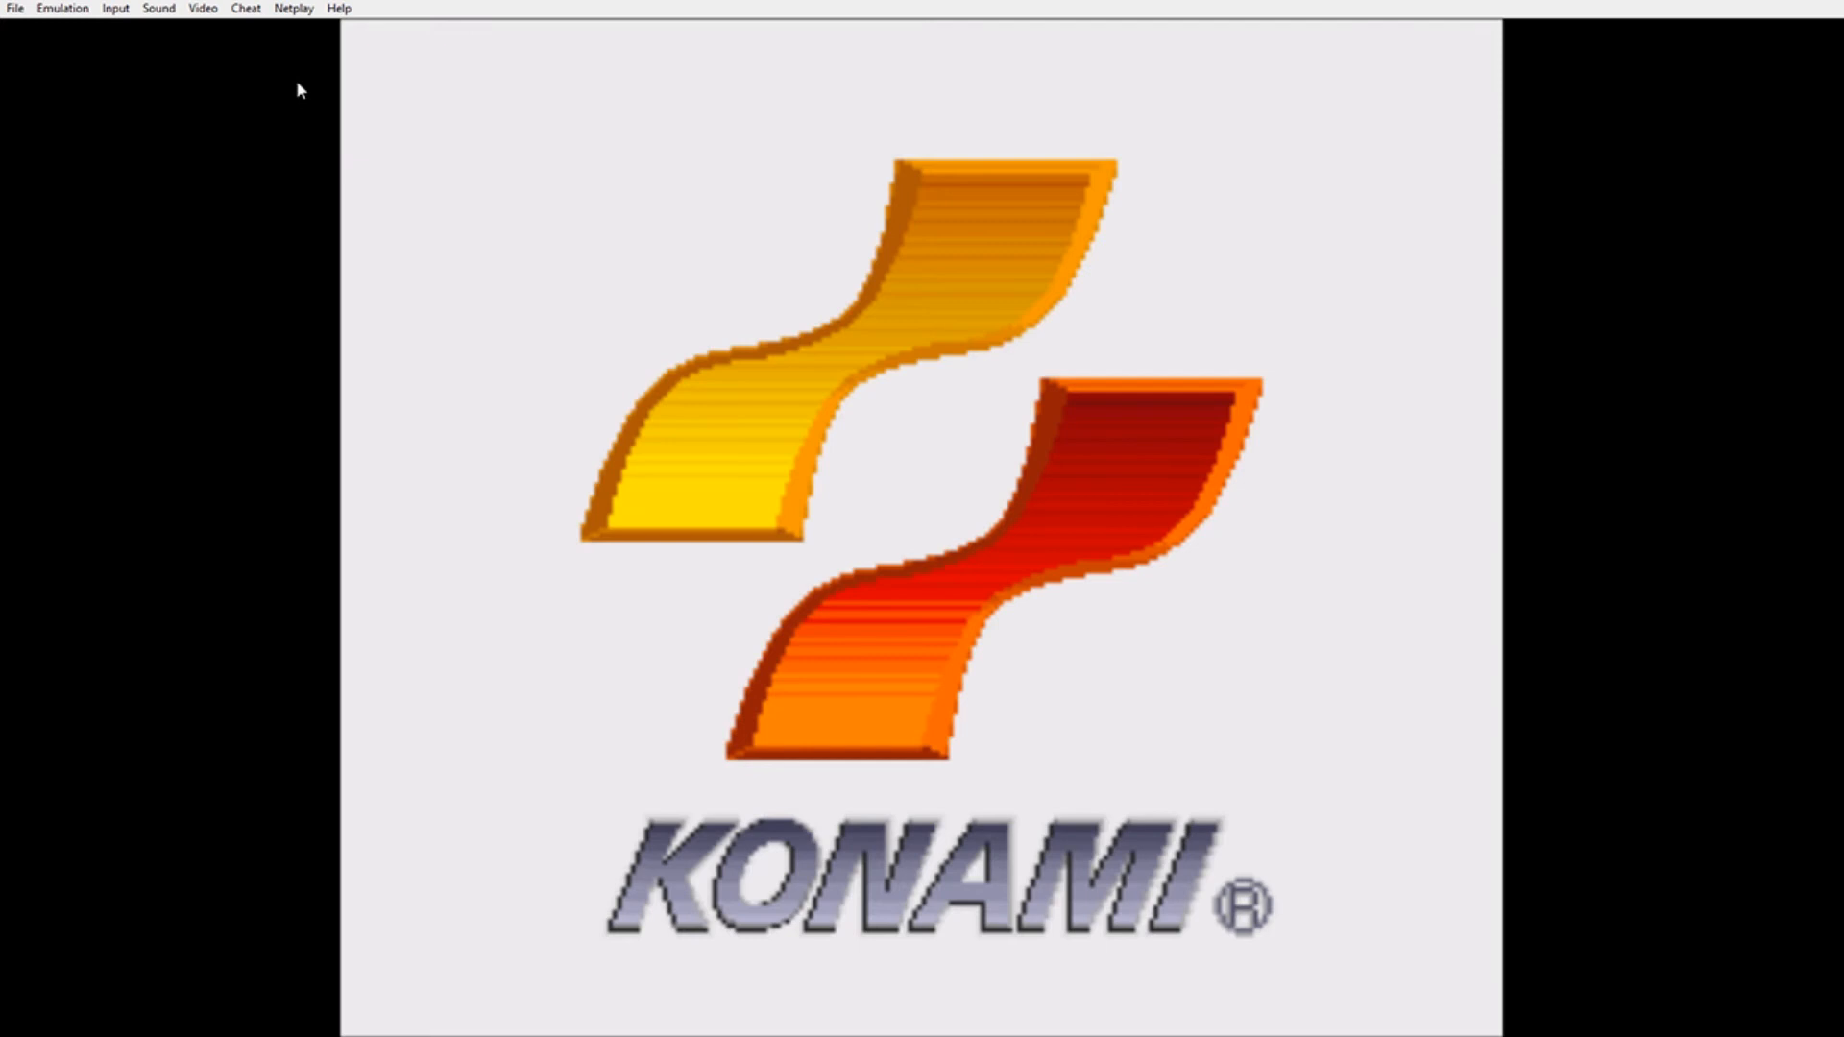
click(200, 8)
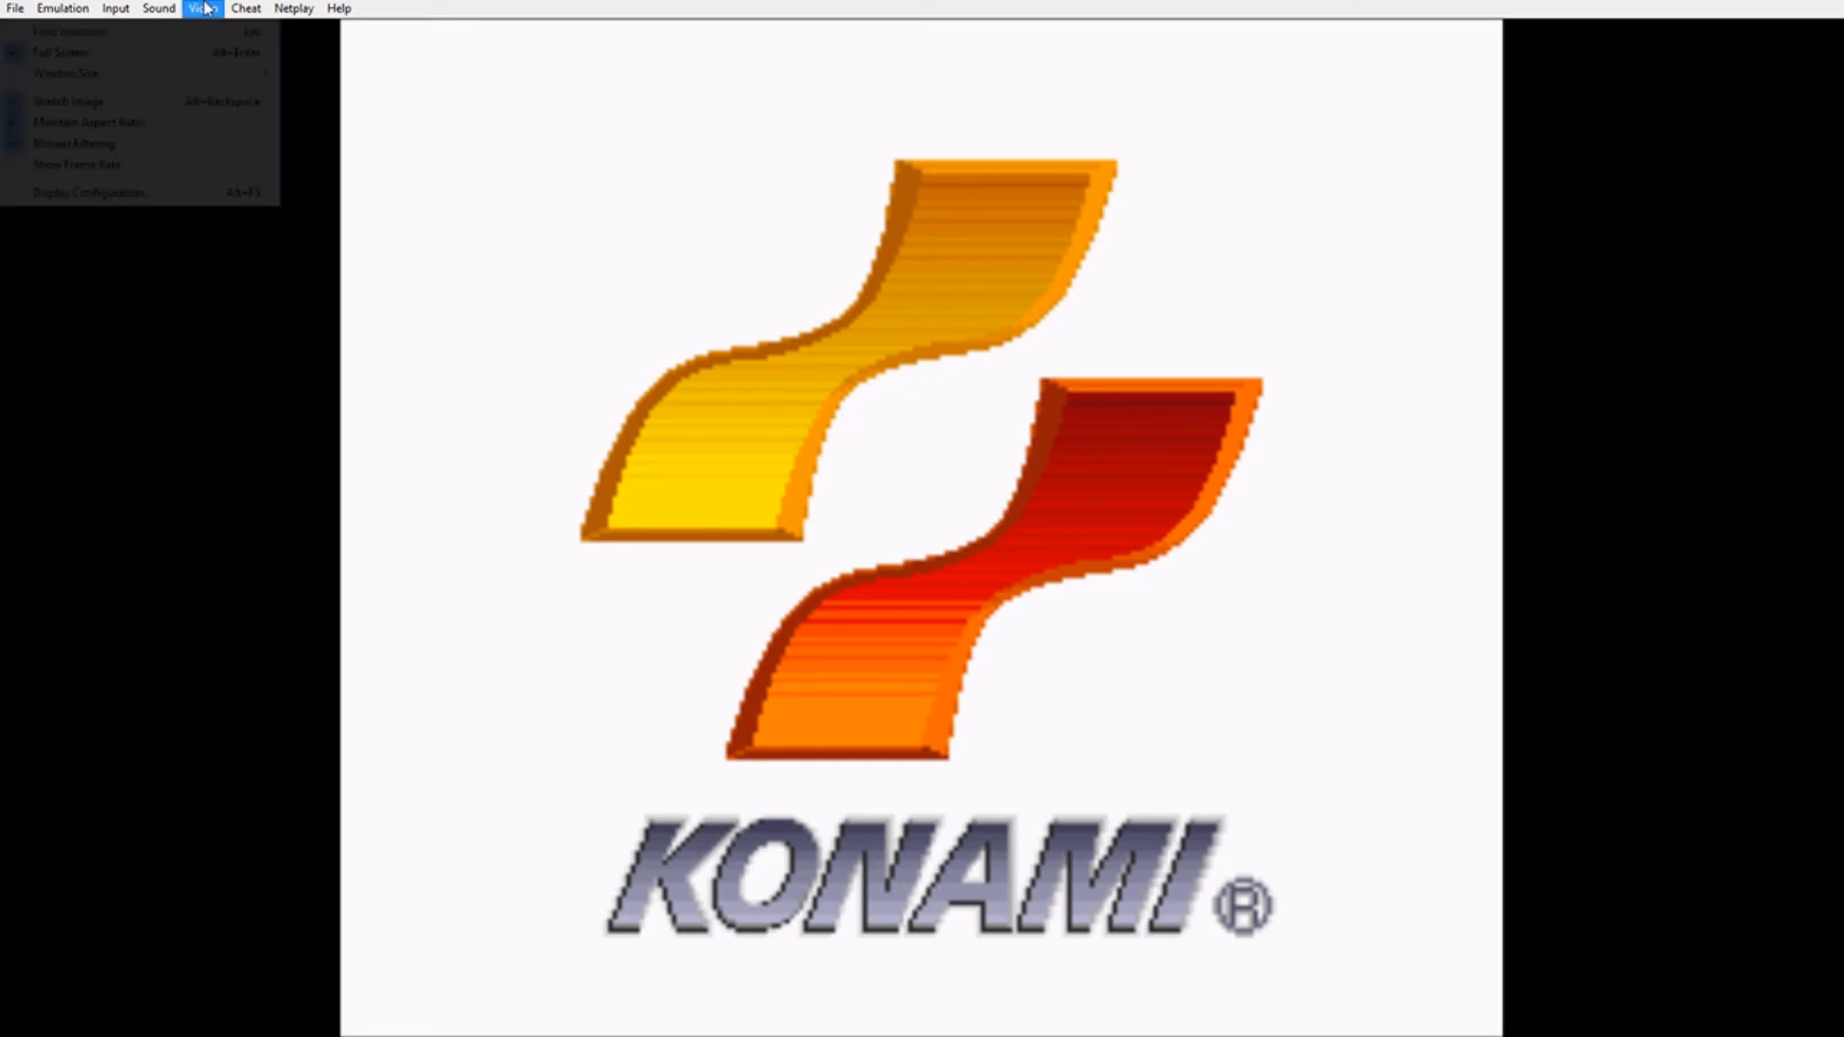